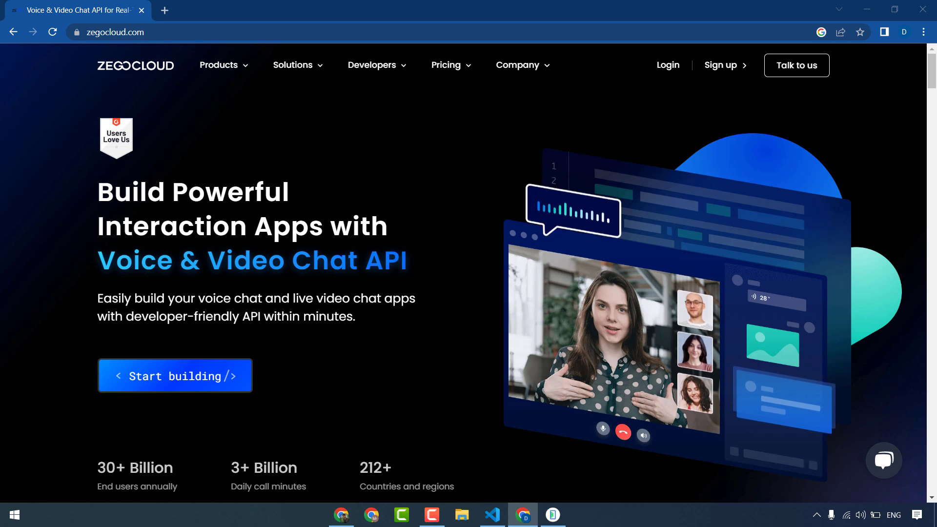
pyautogui.moveTo(252, 289)
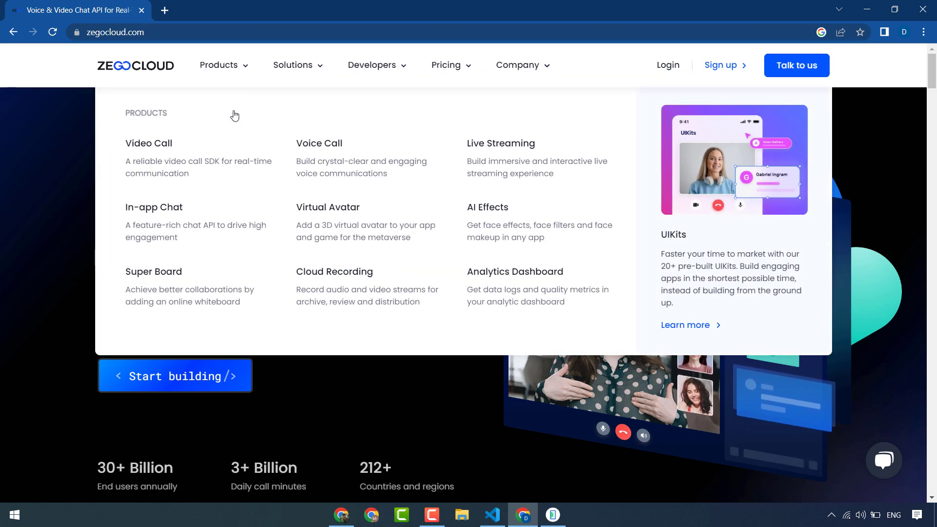
pyautogui.moveTo(153, 169)
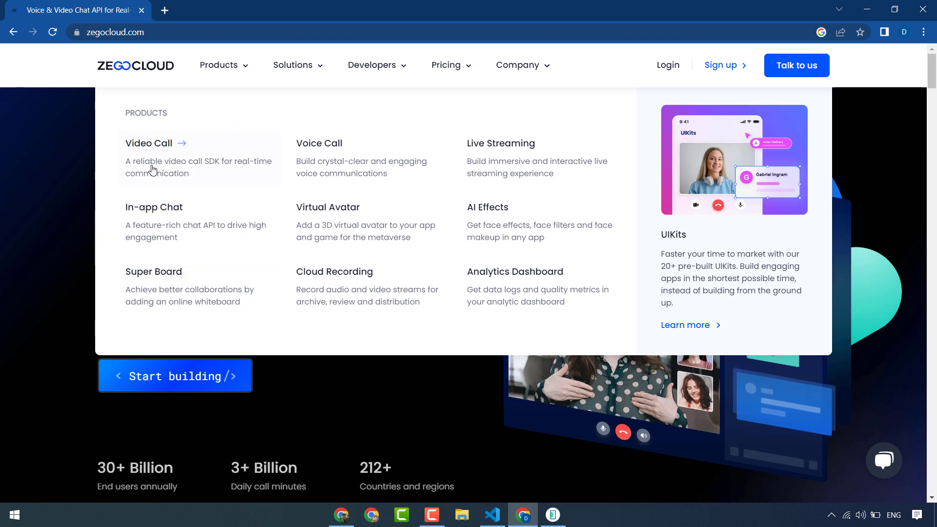
pyautogui.moveTo(177, 180)
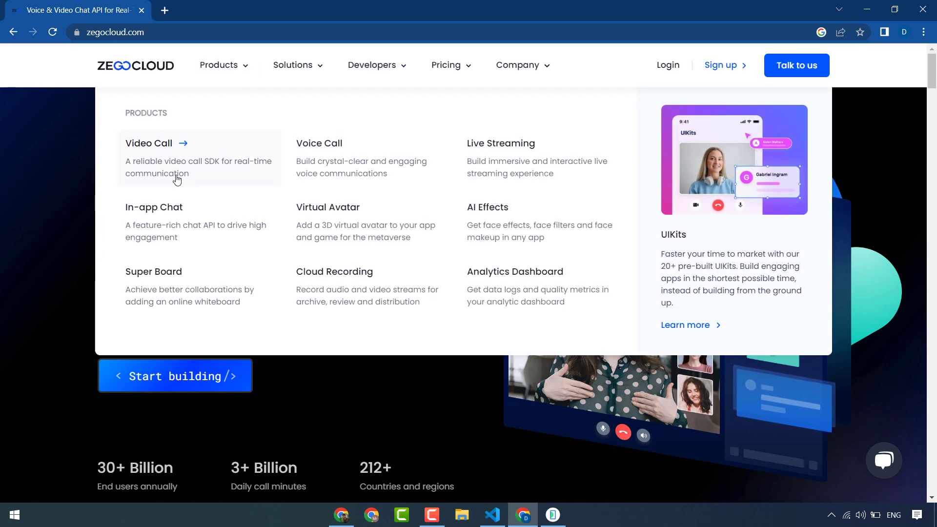
# Open the Video Call product page and page through its feature carousel
pyautogui.click(149, 143)
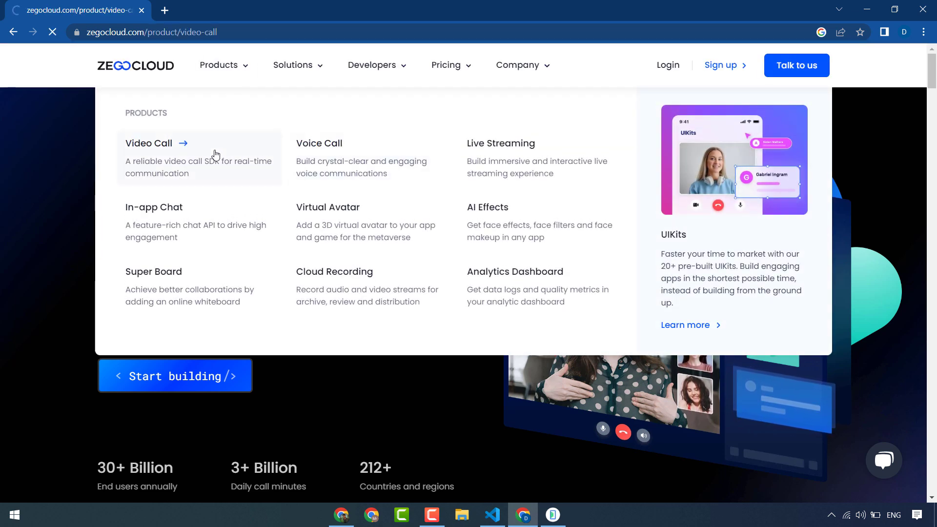
pyautogui.click(149, 143)
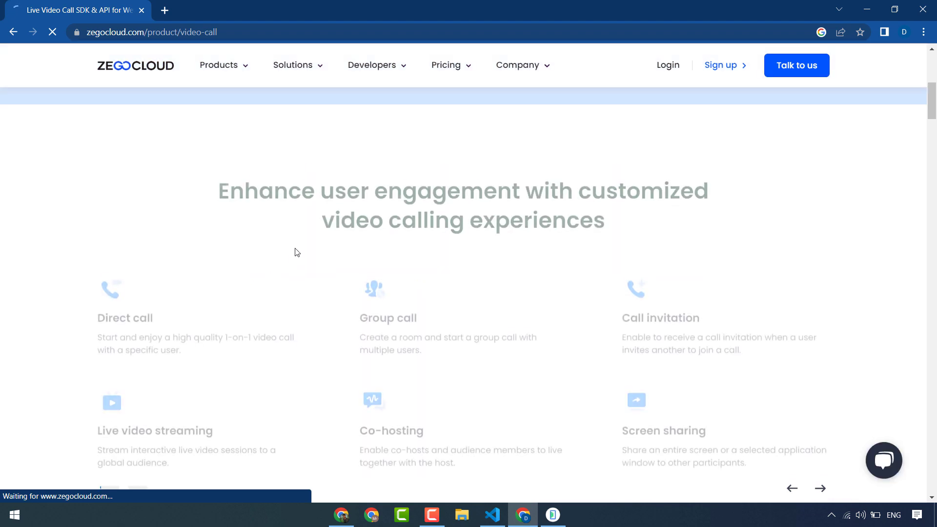
pyautogui.scroll(-3)
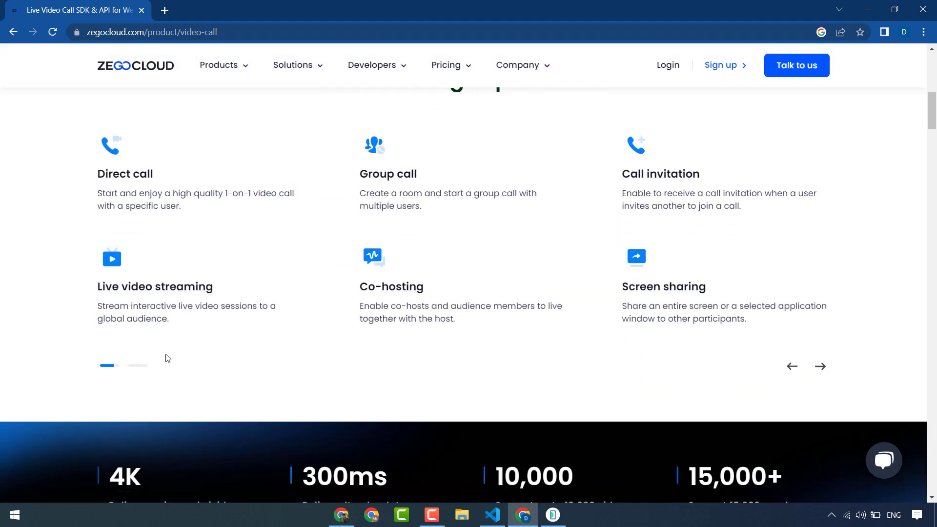
pyautogui.click(819, 366)
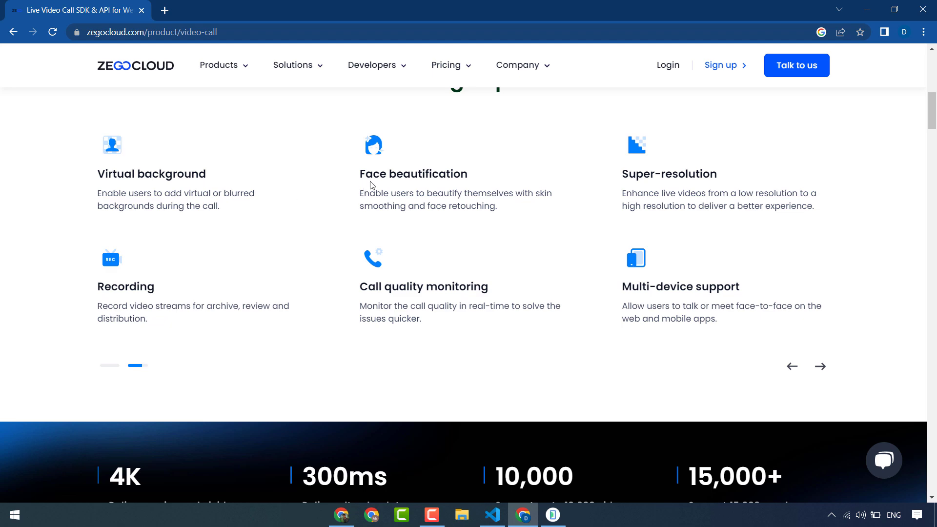
pyautogui.click(820, 366)
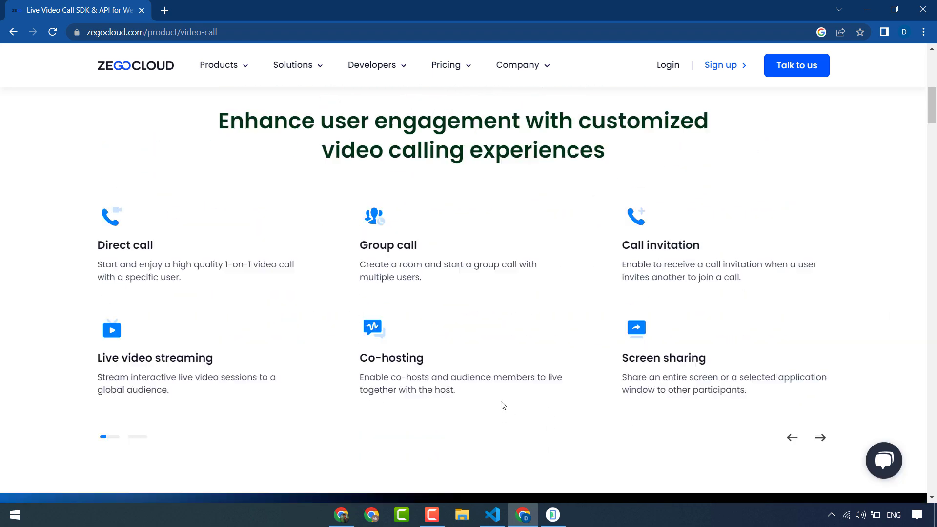
# Scroll through the Video Call use cases and UIKits sections
pyautogui.scroll(-3)
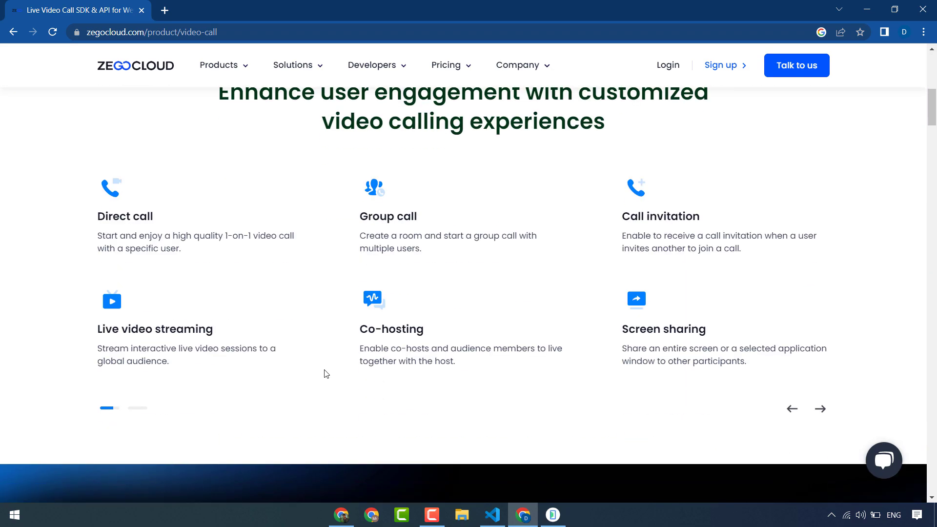
pyautogui.scroll(-3)
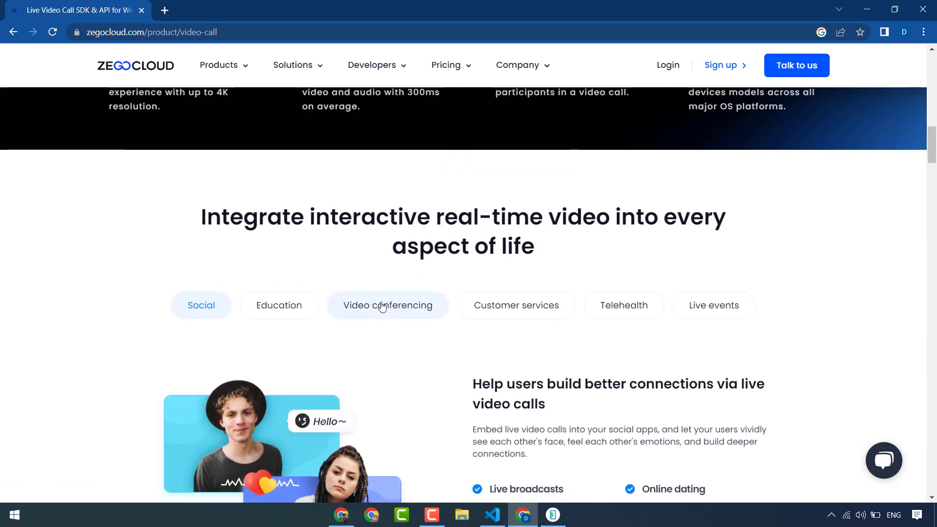
pyautogui.scroll(-3)
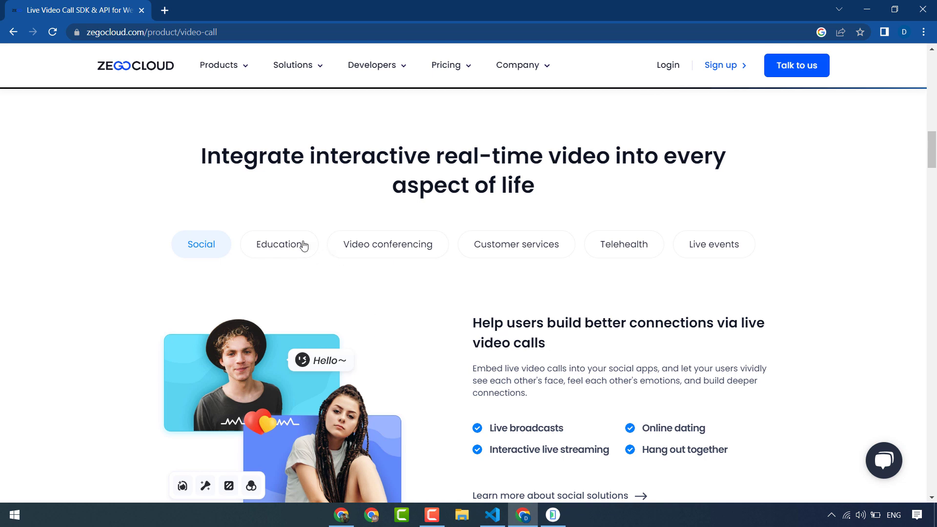
pyautogui.moveTo(359, 253)
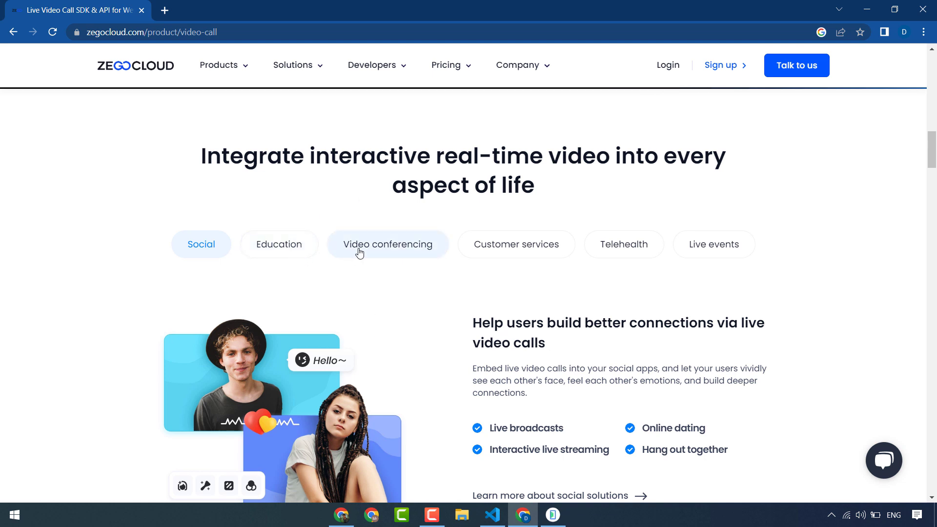
pyautogui.moveTo(527, 337)
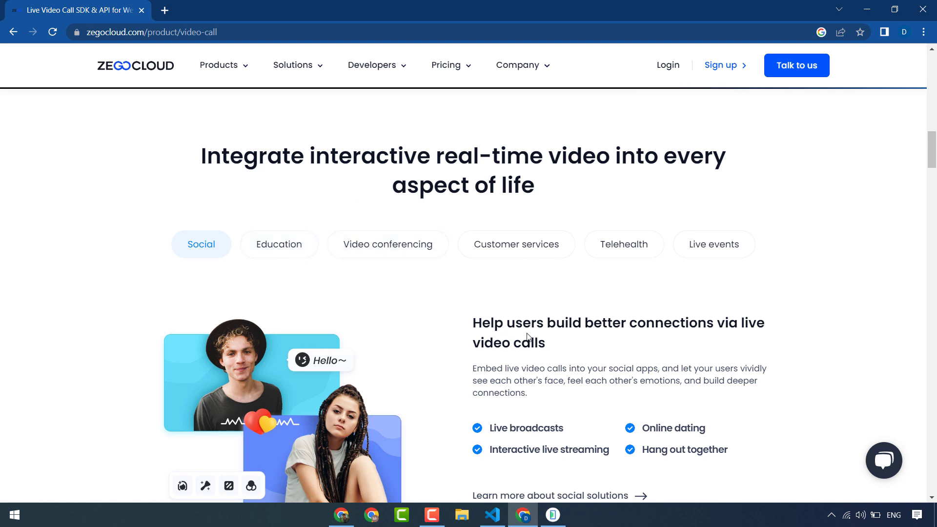
pyautogui.scroll(-3)
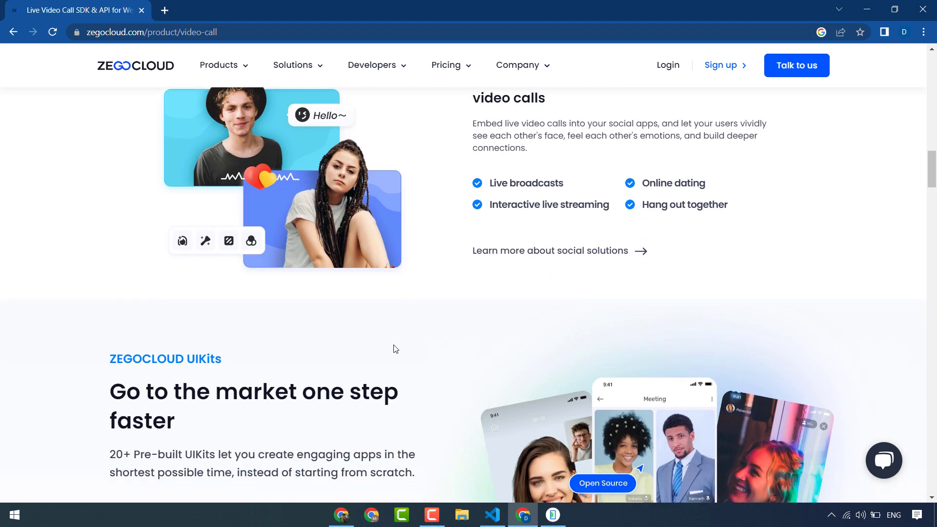
pyautogui.scroll(-3)
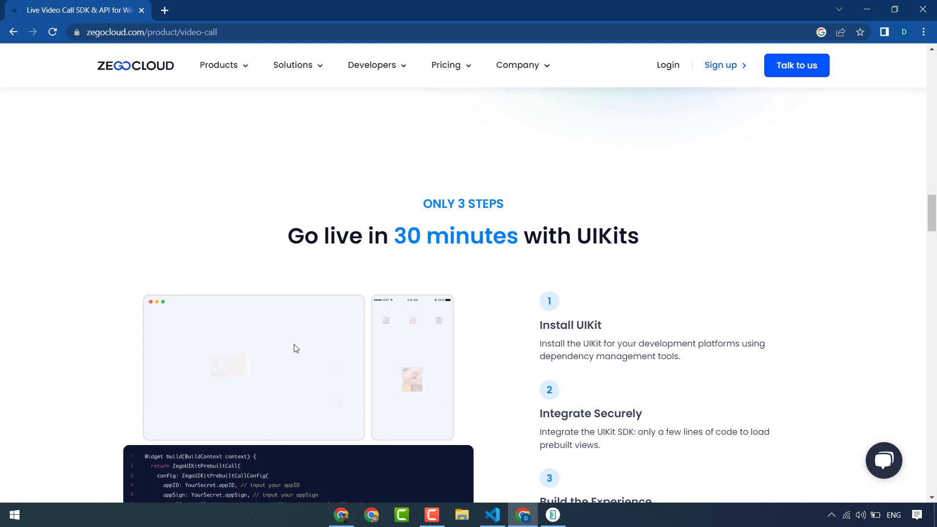
pyautogui.scroll(3)
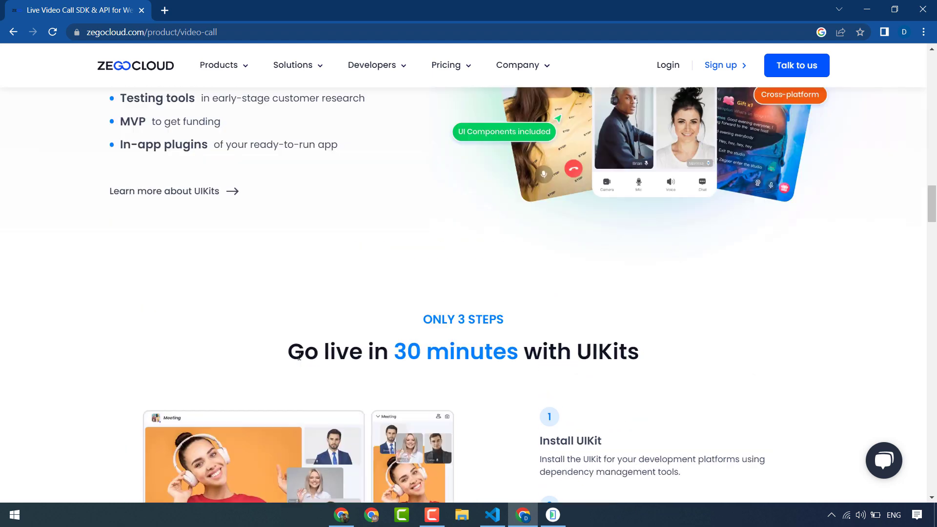
pyautogui.scroll(-3)
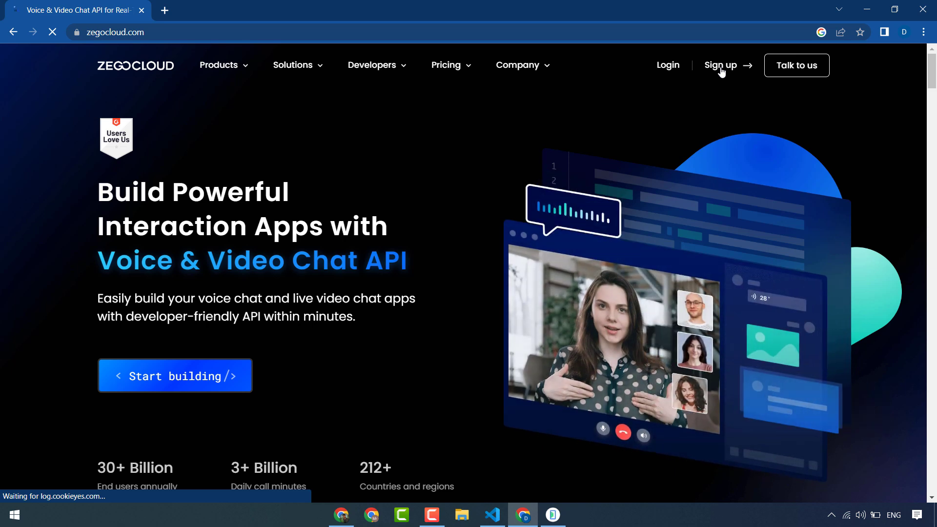
# Go to the Sign up page and view the empty Create your account form
pyautogui.click(720, 65)
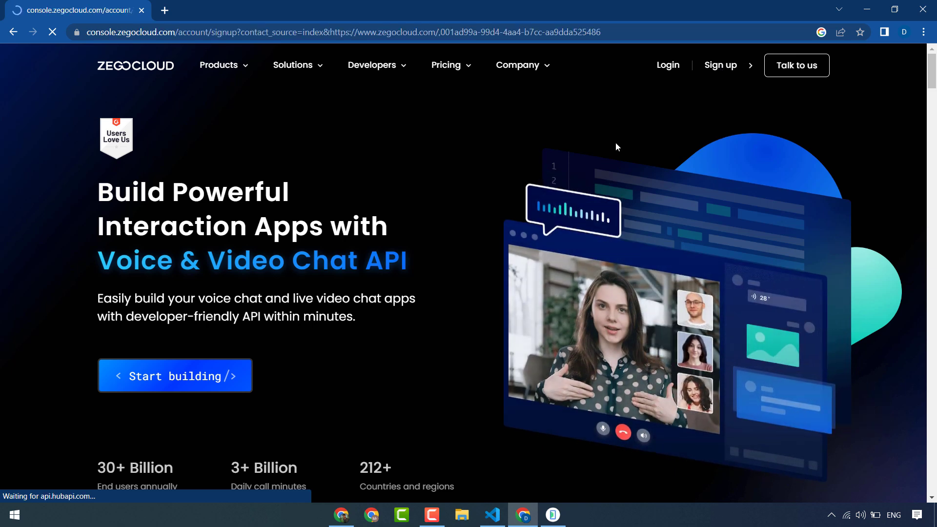
pyautogui.moveTo(437, 225)
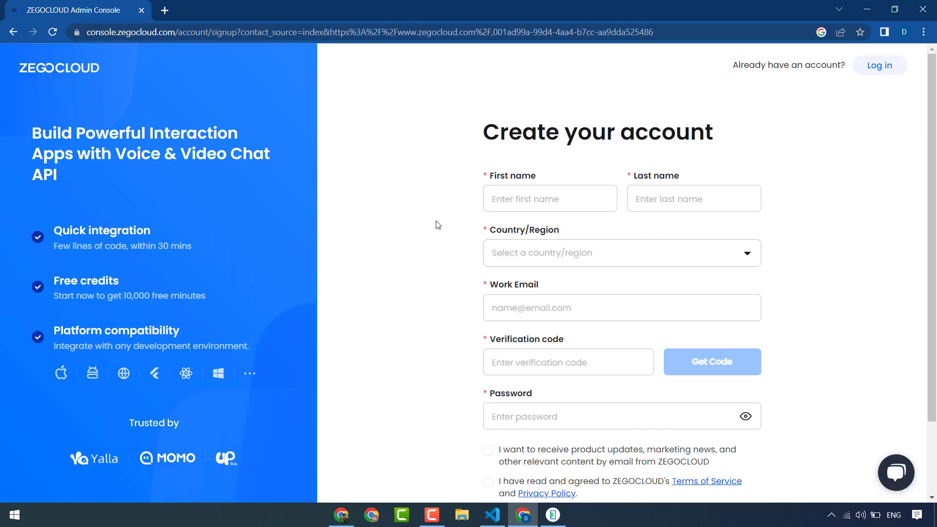
pyautogui.scroll(-3)
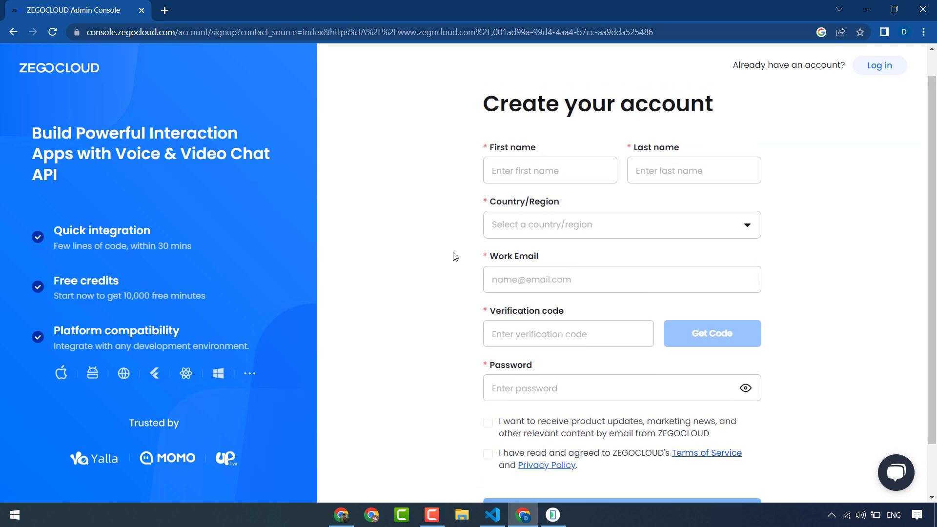
pyautogui.moveTo(879, 65)
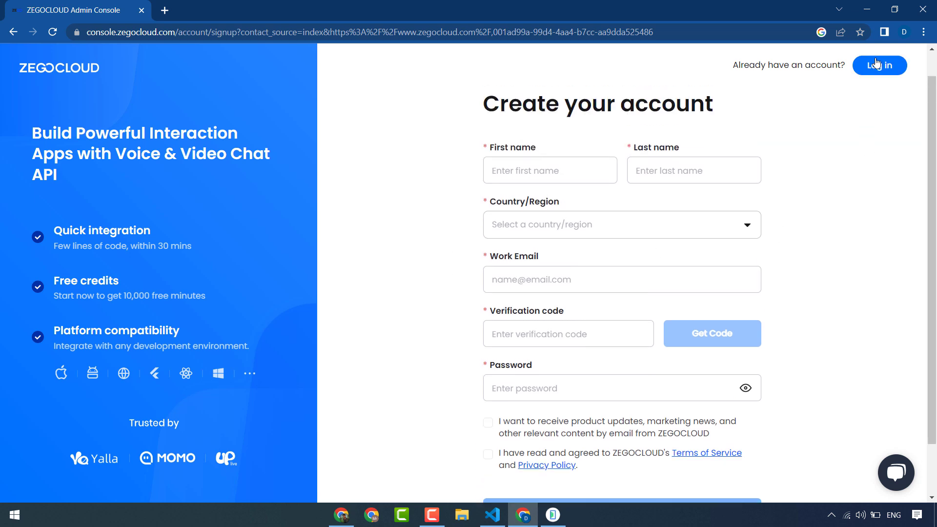
# Log in and go to Projects Management, which shows no projects
pyautogui.click(879, 65)
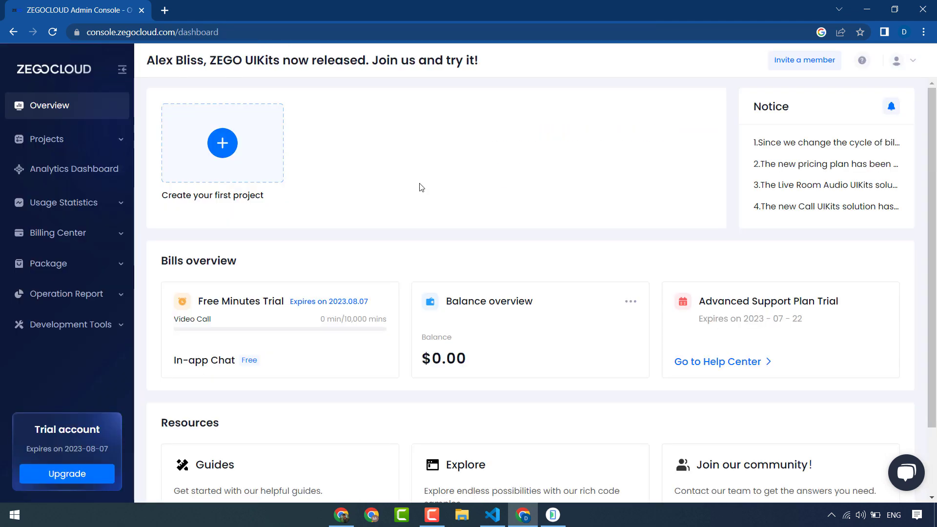
pyautogui.moveTo(456, 280)
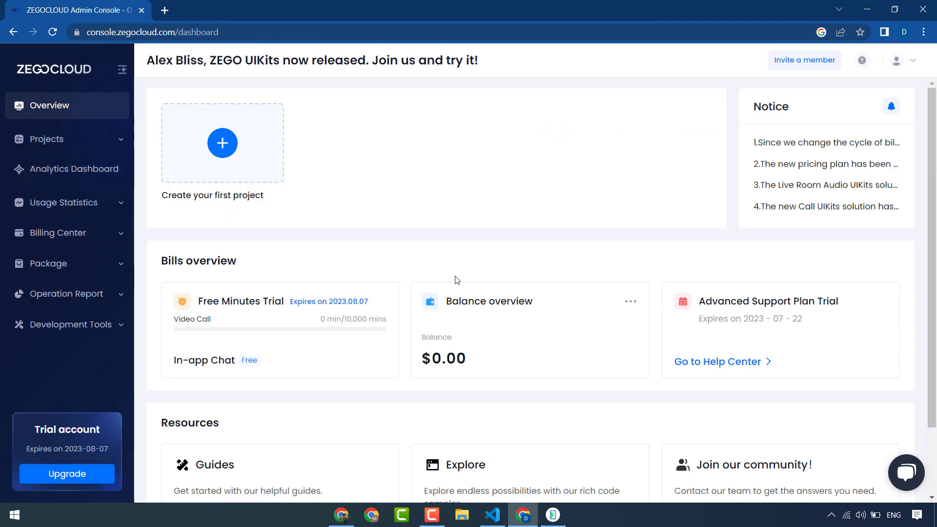
pyautogui.moveTo(355, 198)
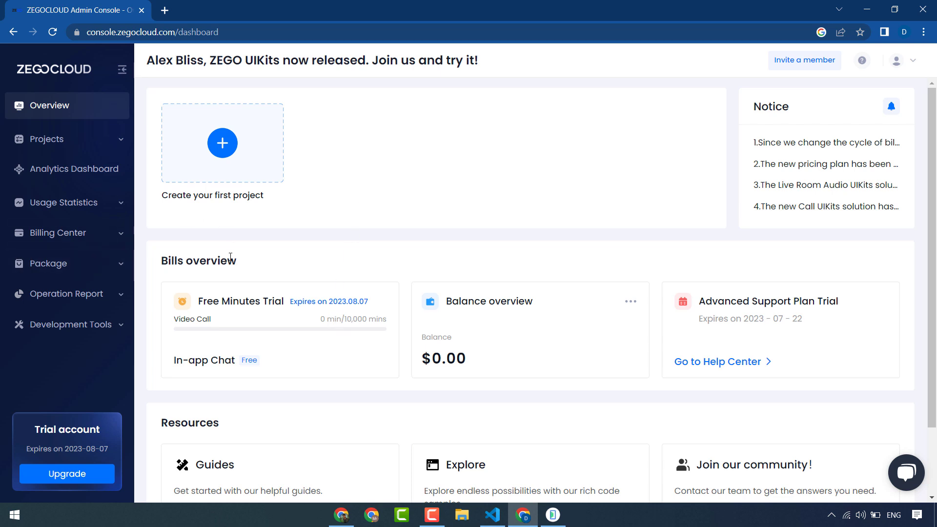
pyautogui.click(47, 139)
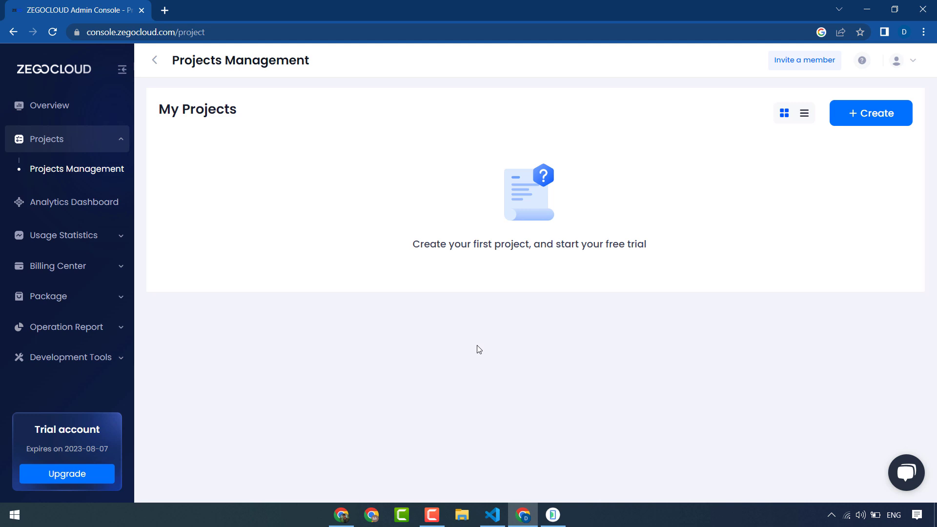
pyautogui.moveTo(475, 307)
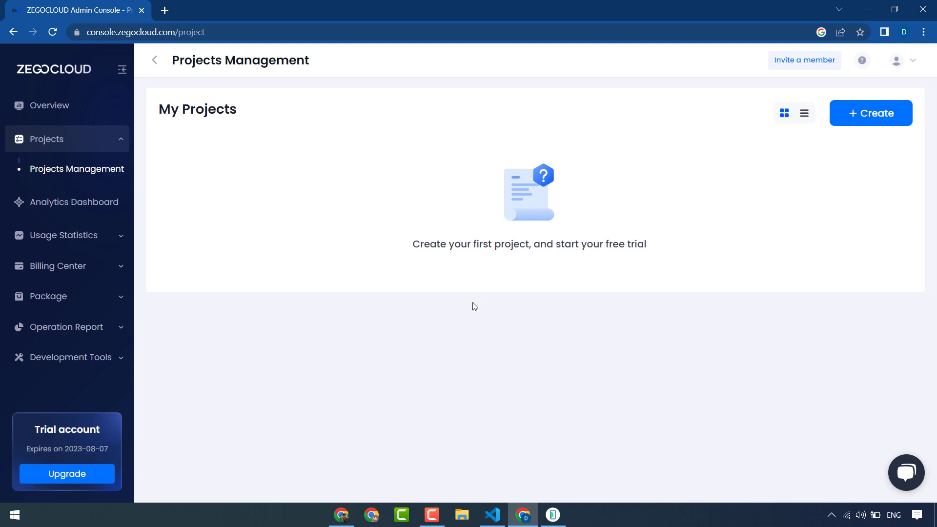
pyautogui.moveTo(854, 124)
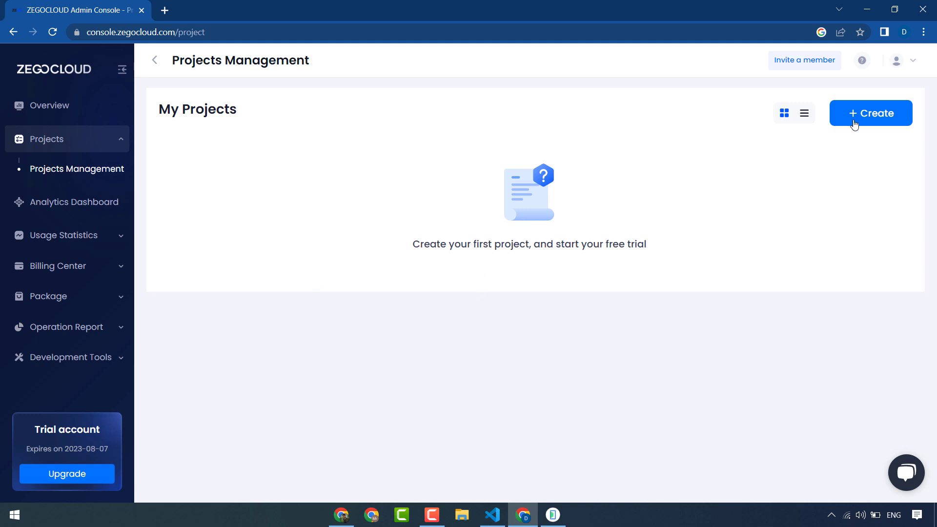
pyautogui.click(870, 113)
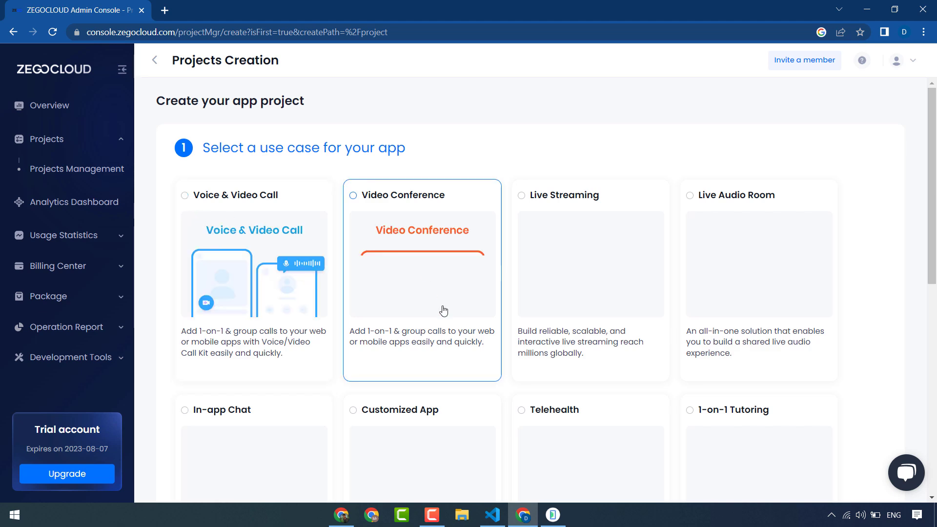
pyautogui.scroll(-3)
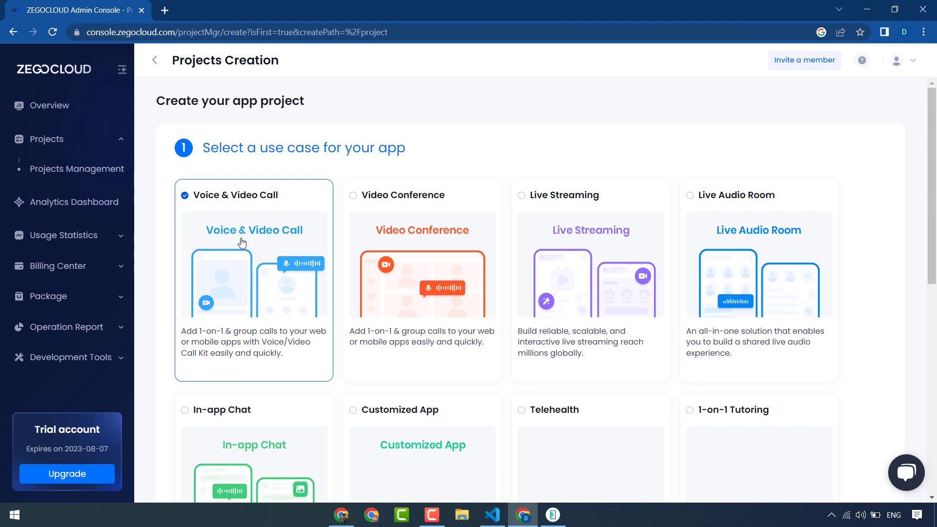
pyautogui.scroll(-3)
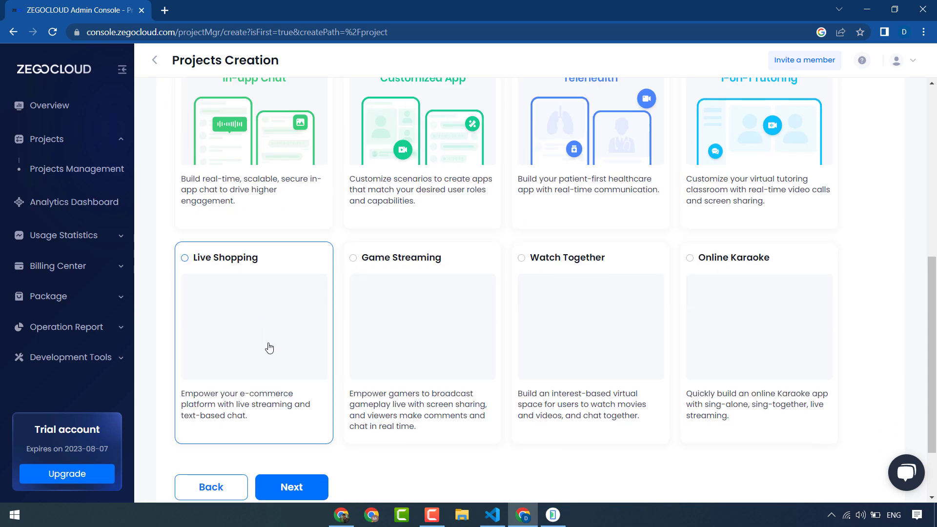
# Continue with the Video Call use case, name the project 'video_', and start with UIKits
pyautogui.click(291, 487)
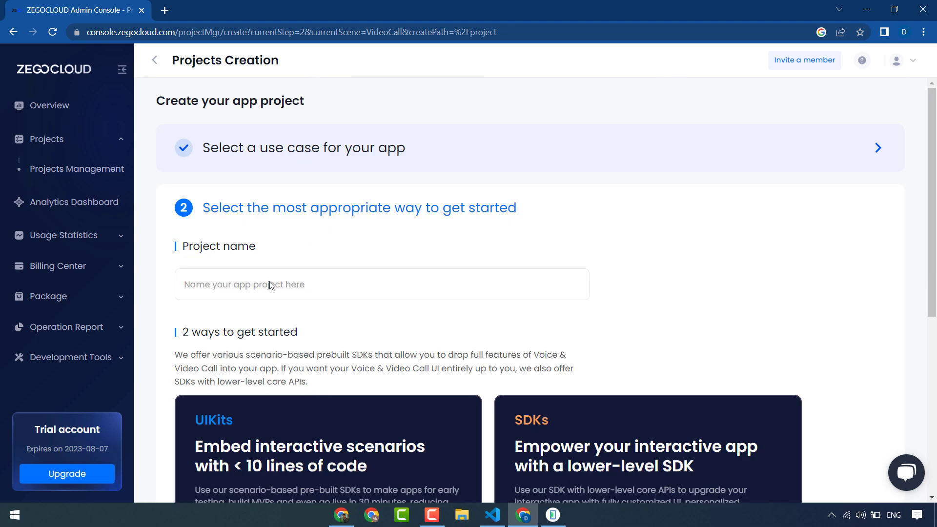
pyautogui.write('v')
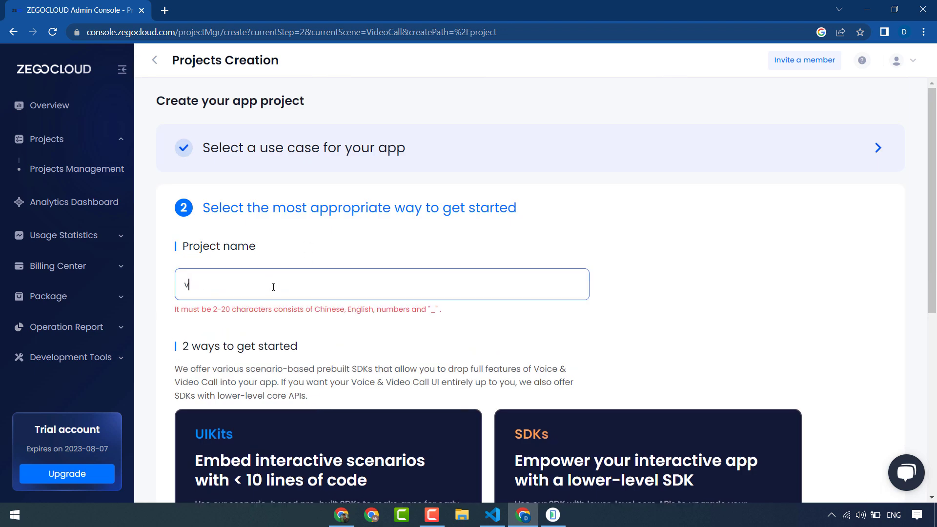
pyautogui.write('ideo_')
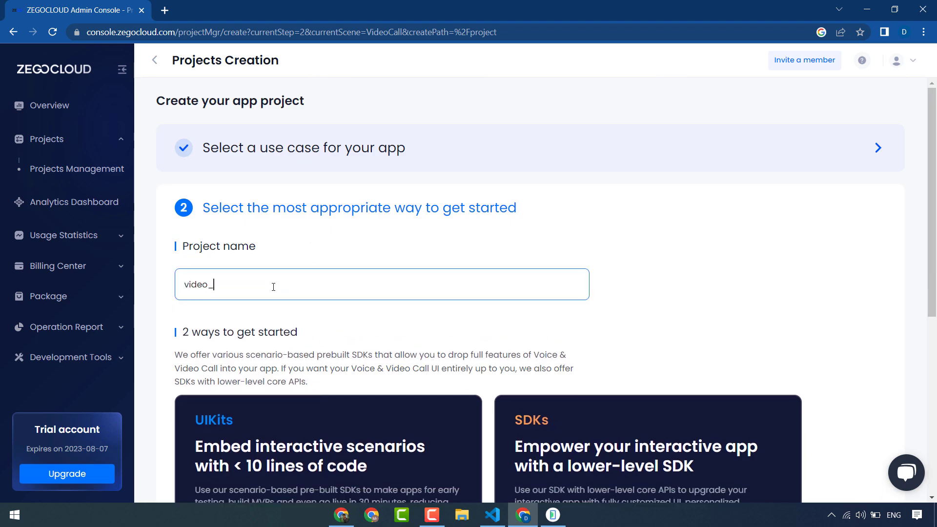
pyautogui.scroll(-3)
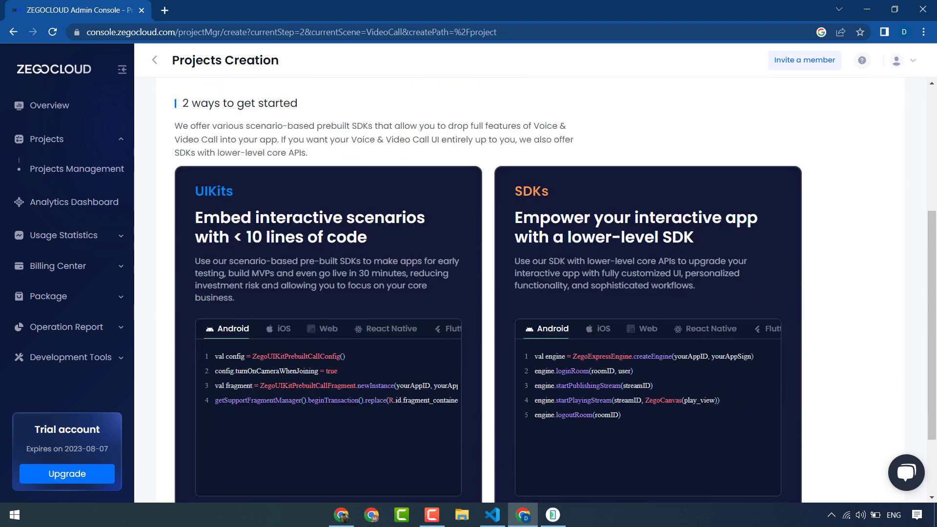
pyautogui.scroll(-3)
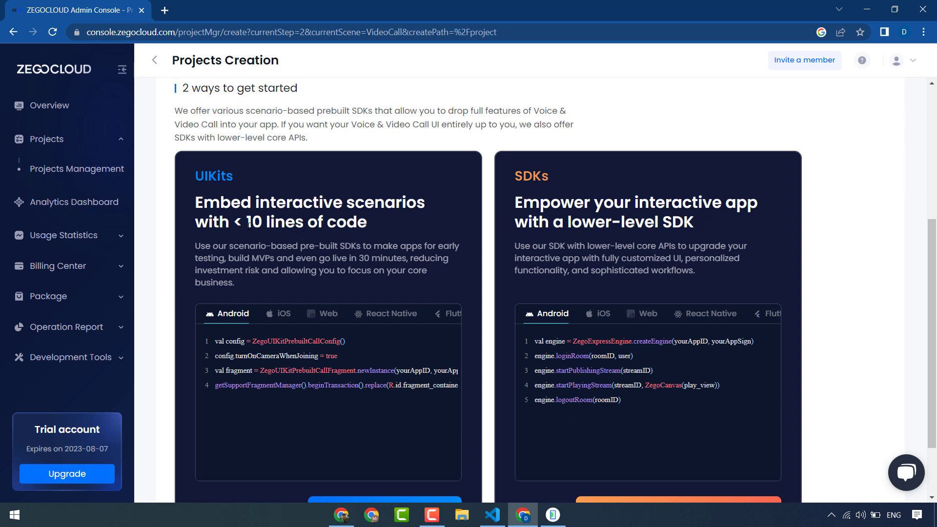
pyautogui.moveTo(428, 213)
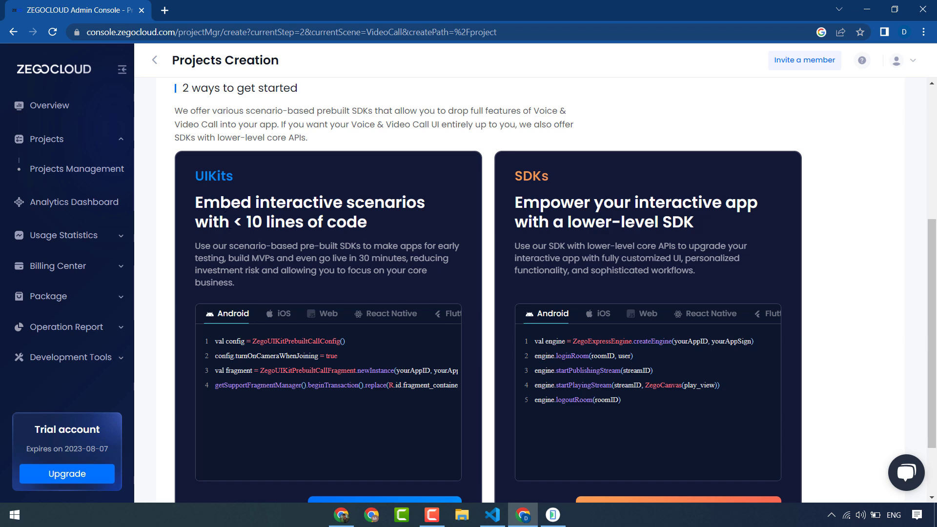
pyautogui.scroll(-3)
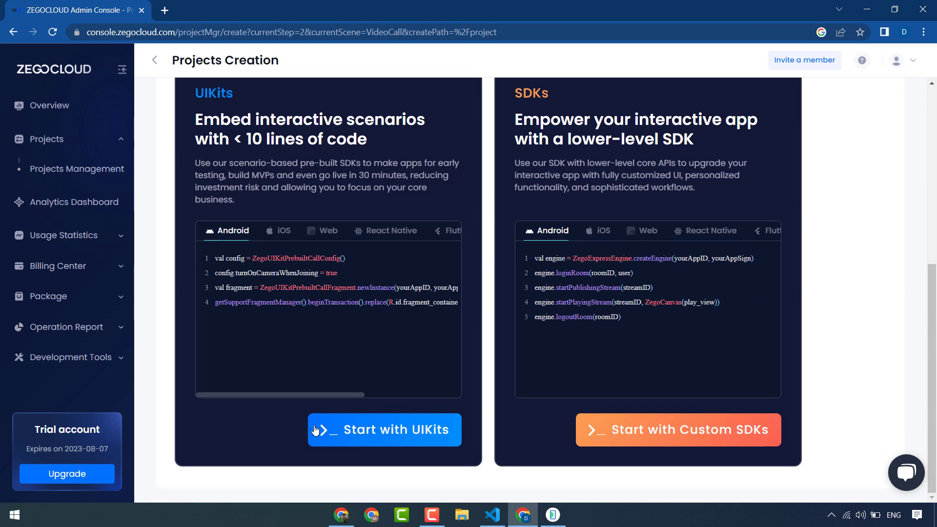
pyautogui.click(384, 429)
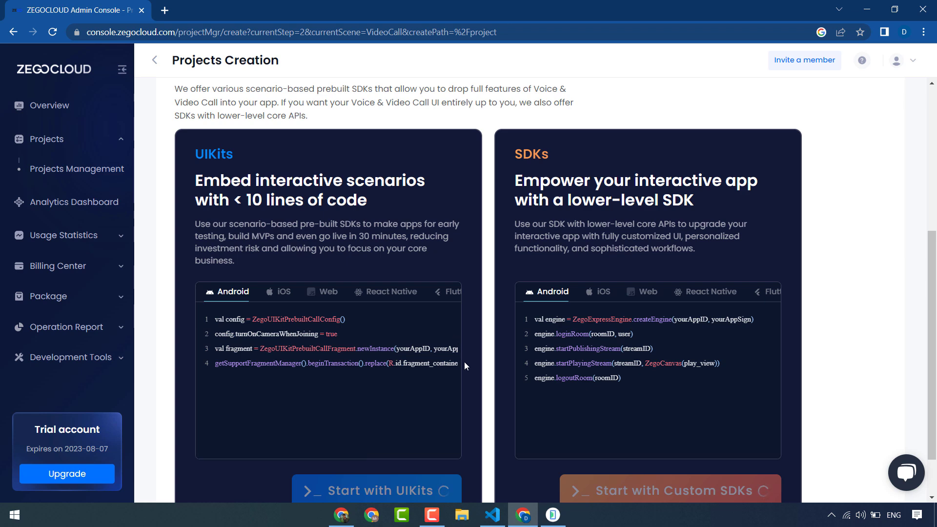
# Let the project finish creating so the Framework Selection page loads
pyautogui.click(373, 490)
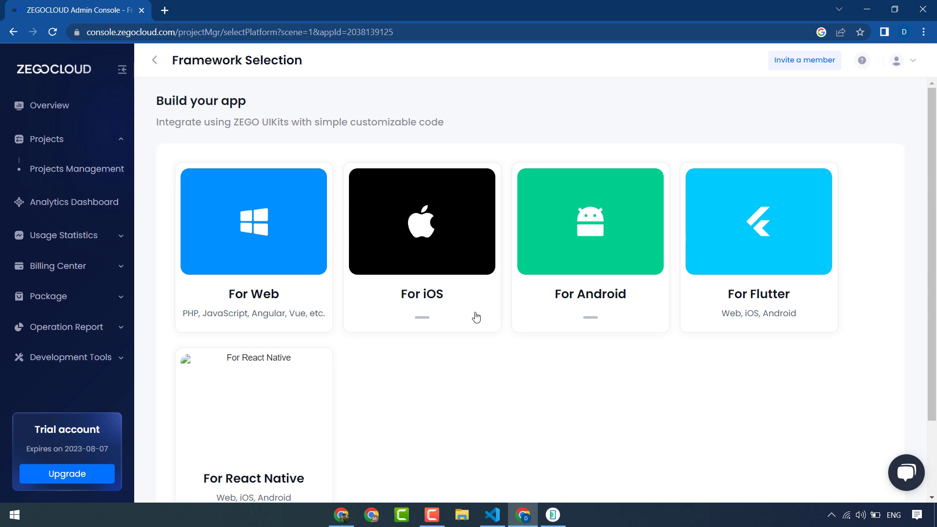
pyautogui.moveTo(458, 418)
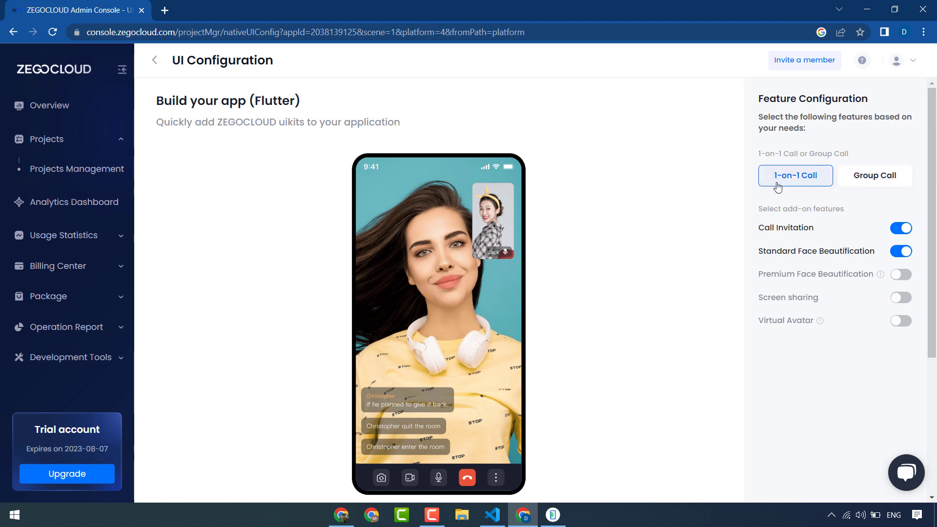
# Save the Flutter 1-on-1 call setup with call invitation and face beautification
pyautogui.scroll(-3)
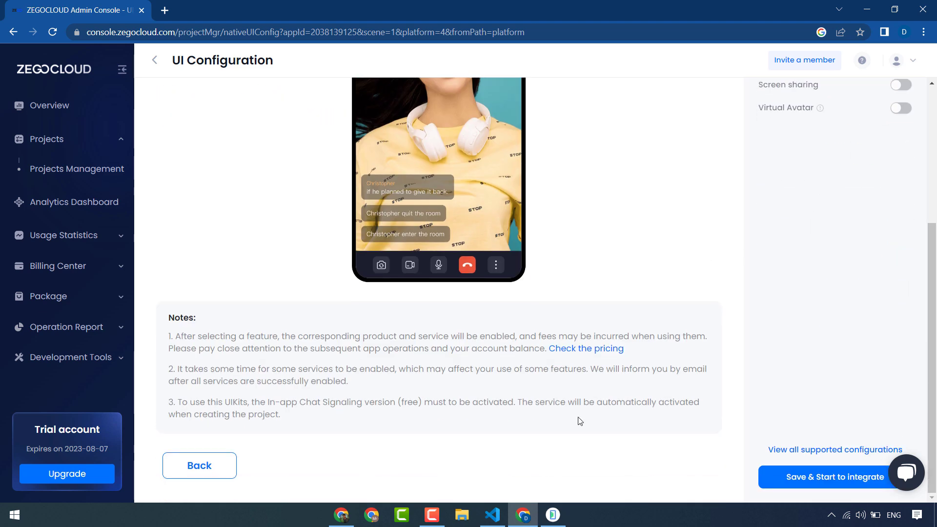
pyautogui.click(835, 476)
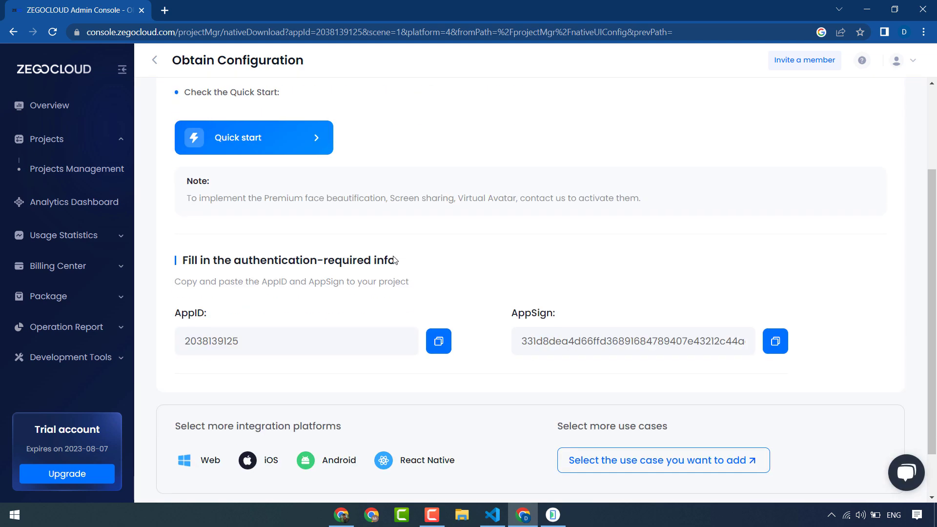
pyautogui.moveTo(470, 324)
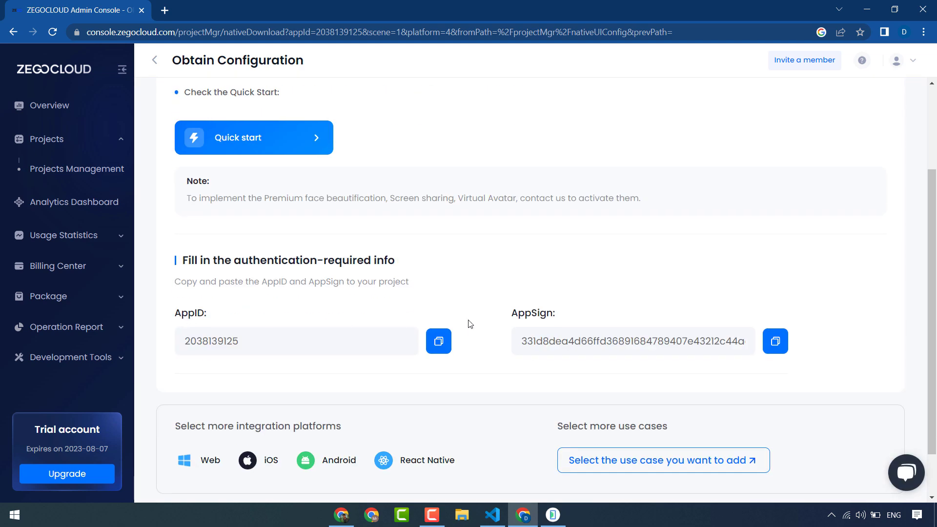
pyautogui.moveTo(422, 258)
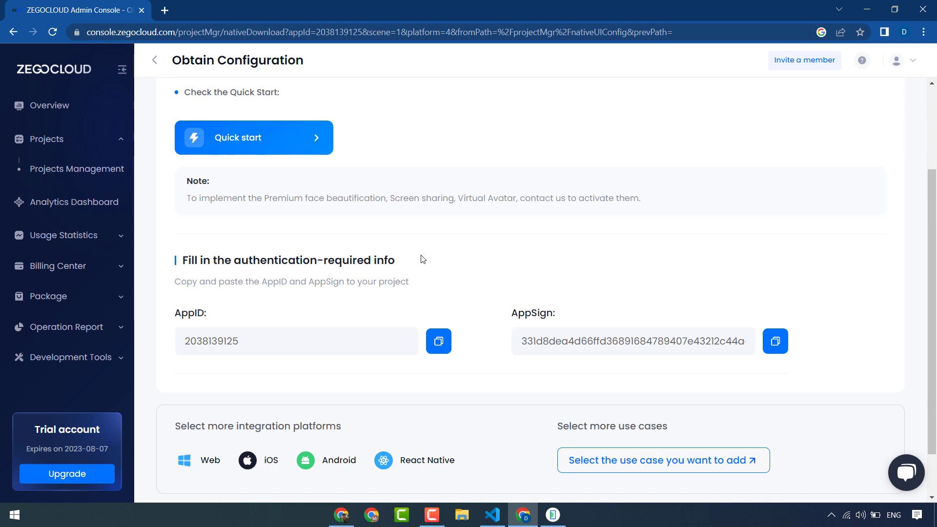
# Open a new blank browser tab beside the AppID and AppSign page
pyautogui.click(491, 514)
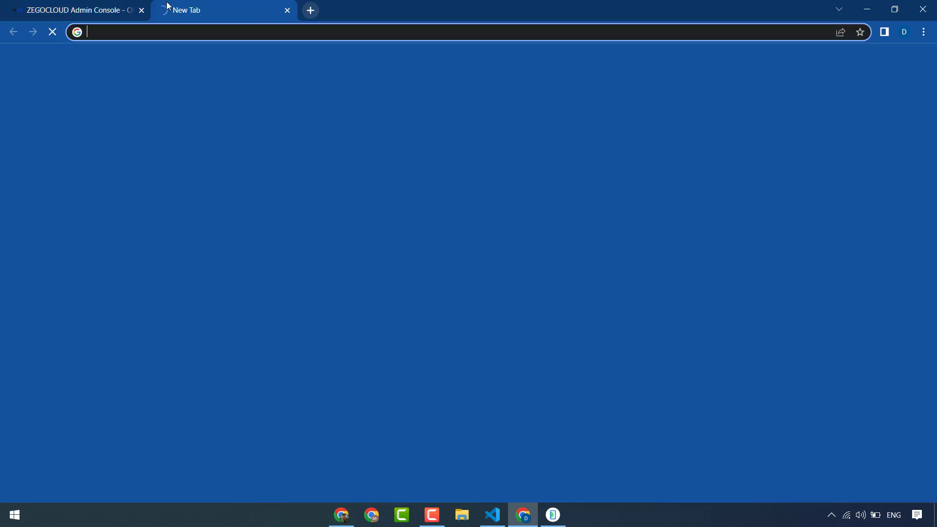
# Find the zego_uikit_prebuilt_call package on pub.dev and copy its name and version
pyautogui.write('pub.dev')
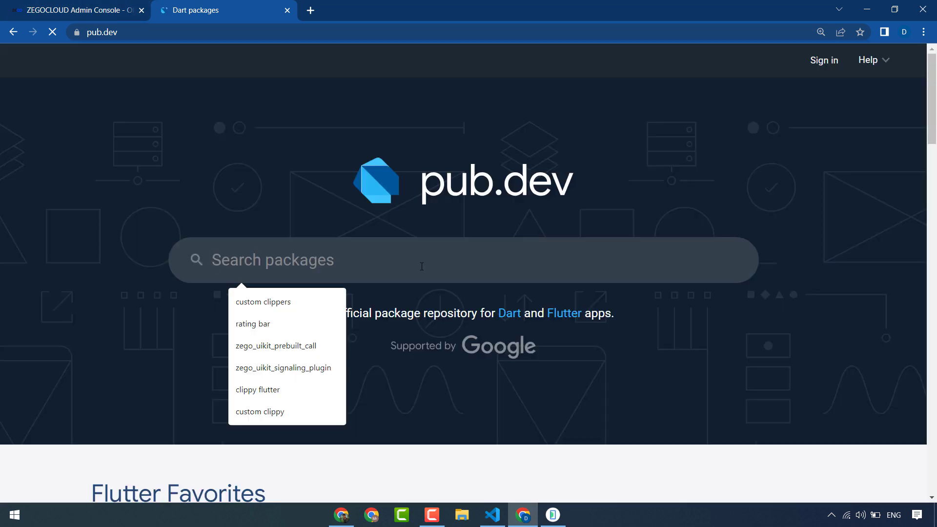
pyautogui.click(276, 345)
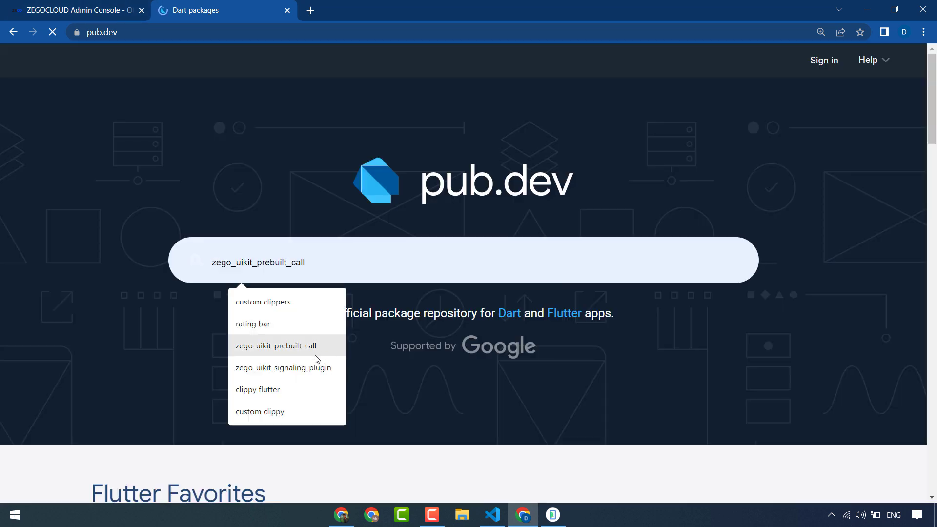
pyautogui.click(276, 345)
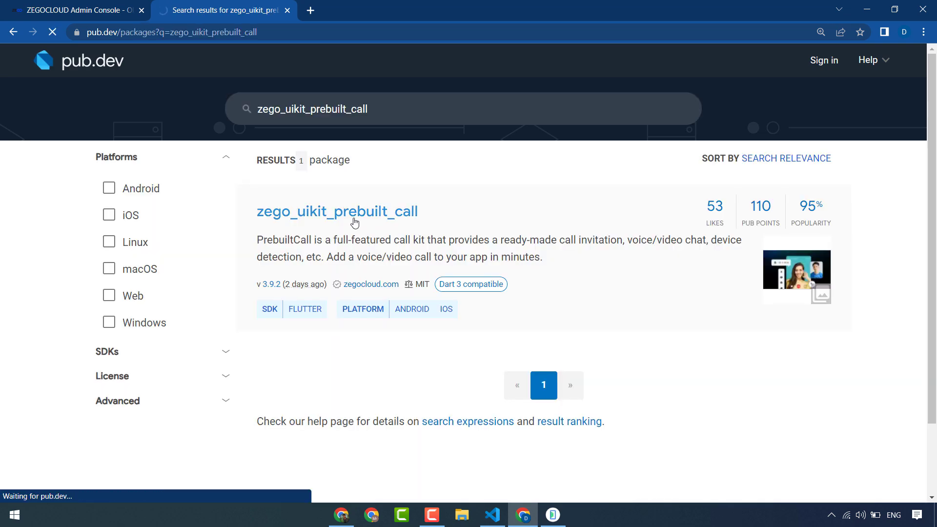
pyautogui.click(337, 211)
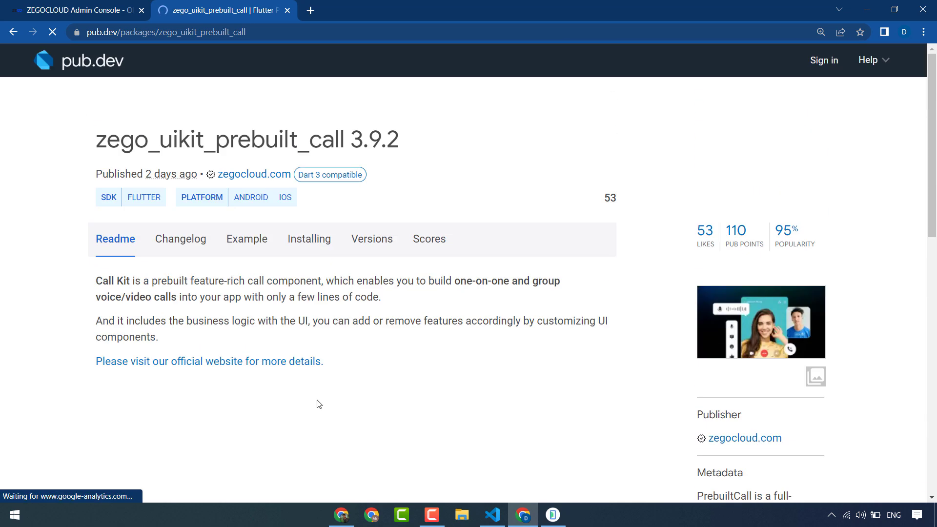
pyautogui.click(492, 514)
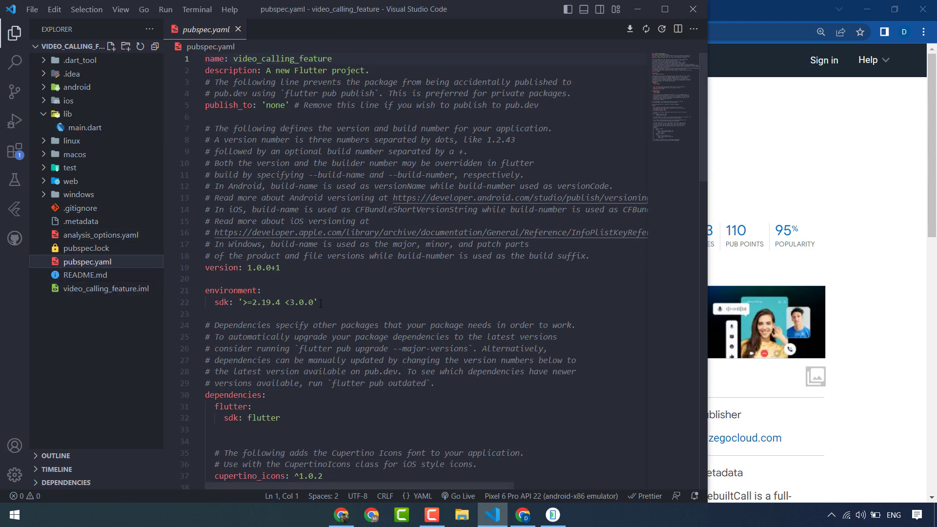
# Add zego_uikit_prebuilt_call: ^3.9.2 to pubspec.yaml dependencies and fetch packages
pyautogui.scroll(-3)
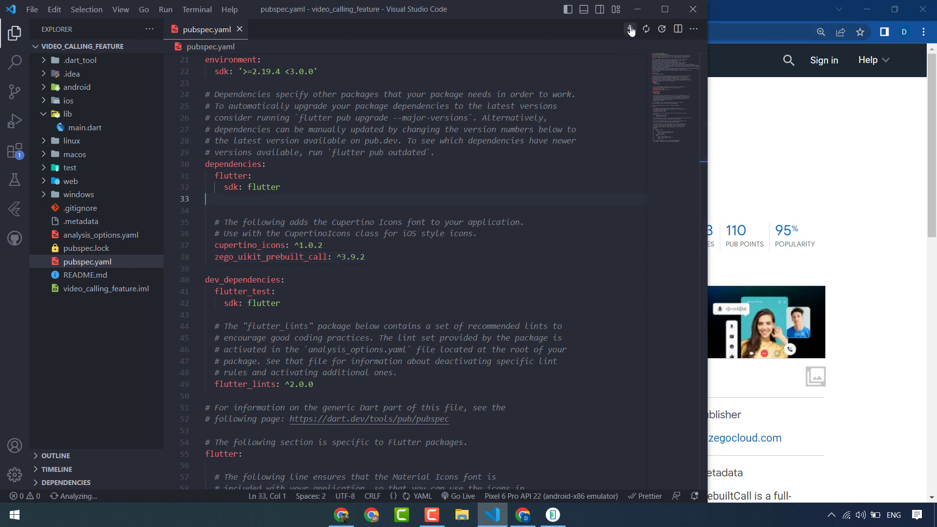
pyautogui.click(629, 29)
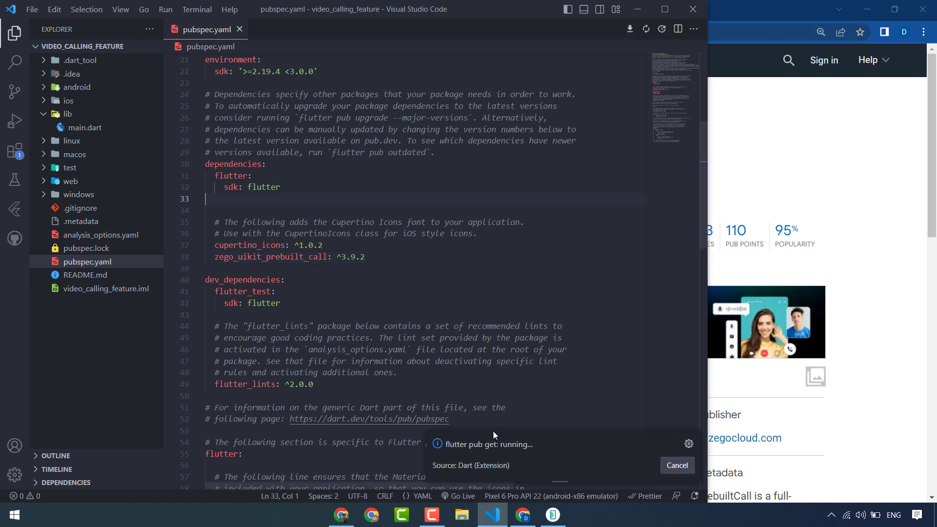
pyautogui.moveTo(662, 209)
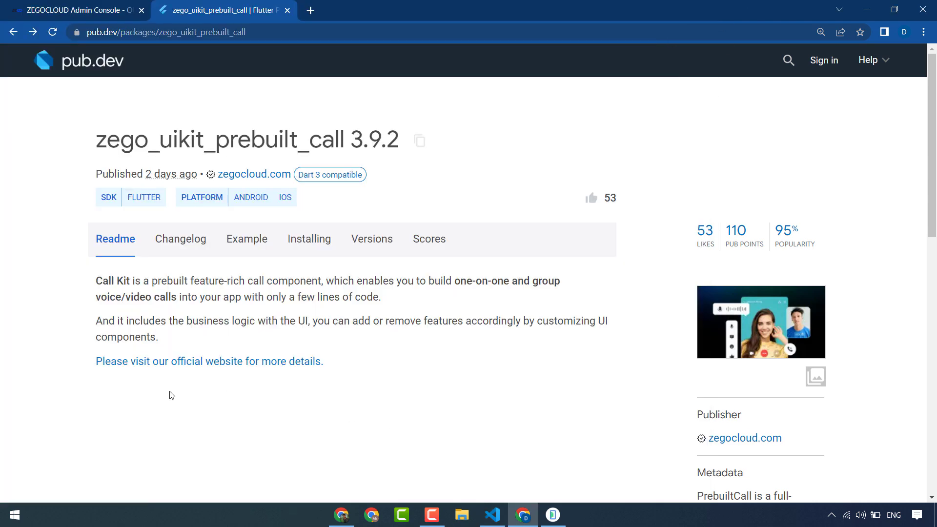
pyautogui.moveTo(291, 360)
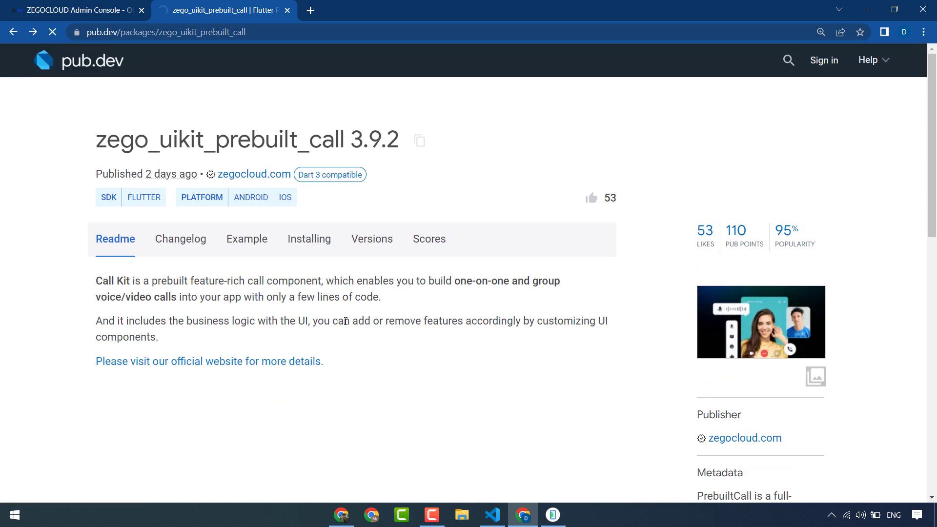
# Open the official Call Kit Flutter docs and scroll to Integrate the SDK
pyautogui.click(209, 361)
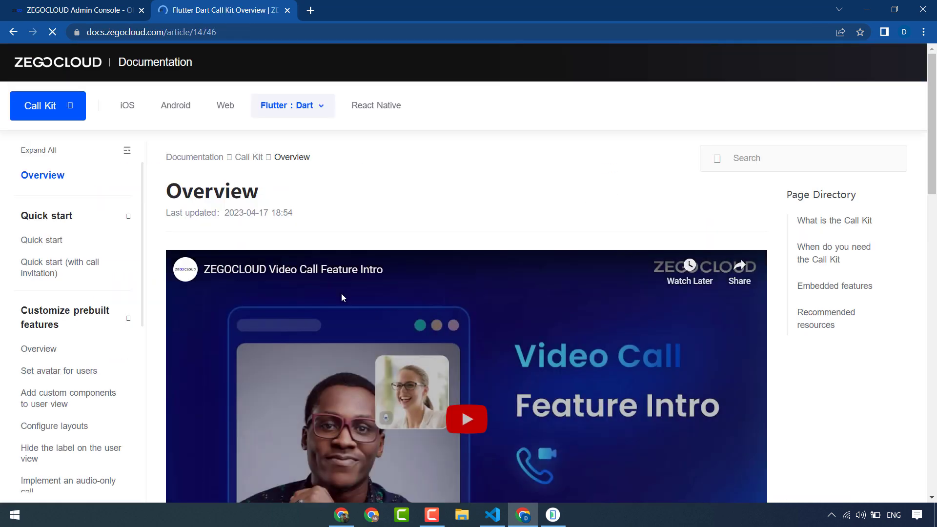
pyautogui.scroll(-3)
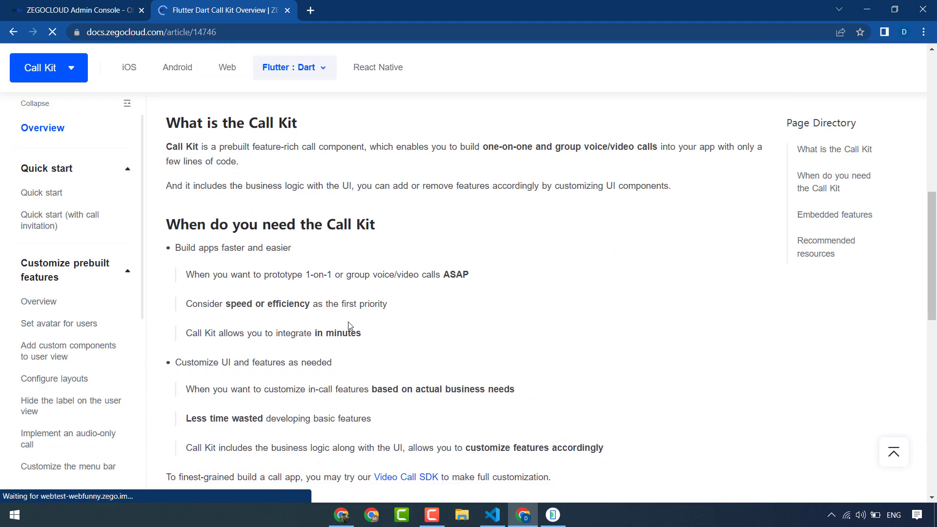
pyautogui.scroll(-3)
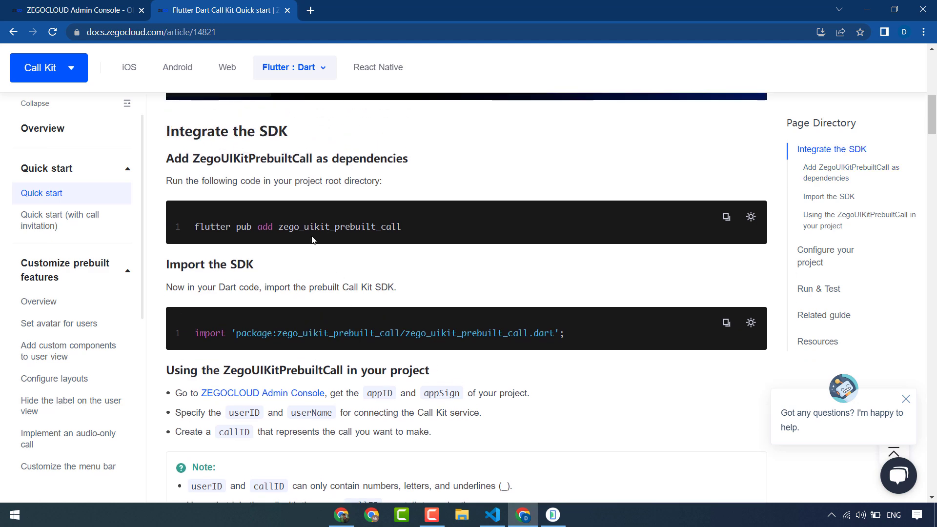
pyautogui.moveTo(469, 443)
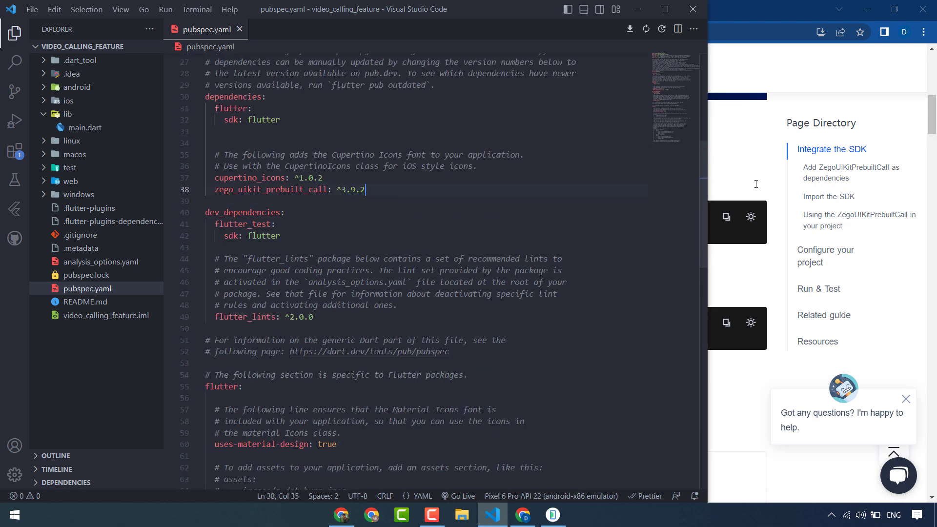
pyautogui.click(522, 515)
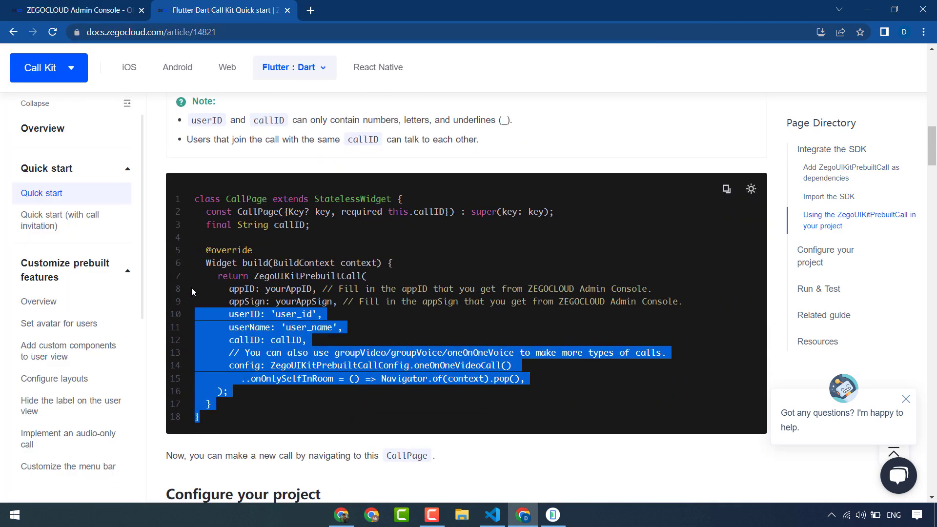
pyautogui.scroll(-3)
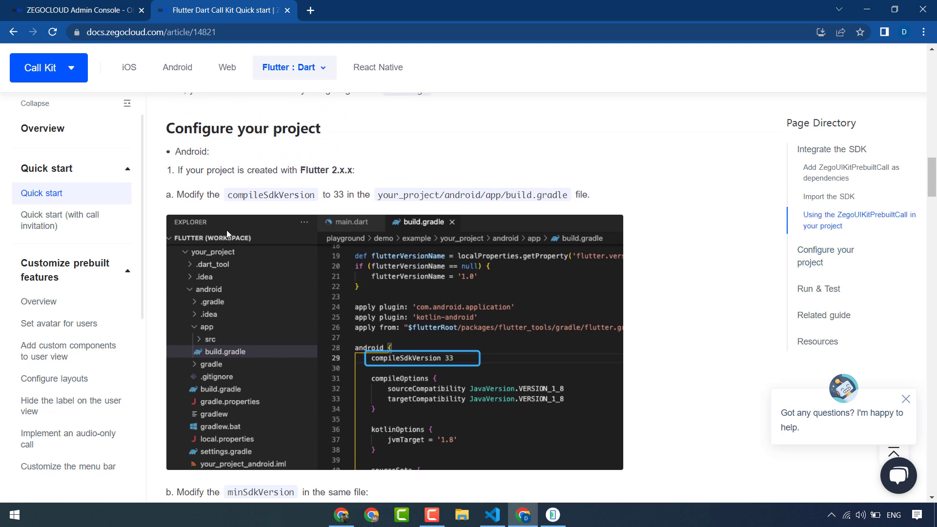
pyautogui.moveTo(394, 245)
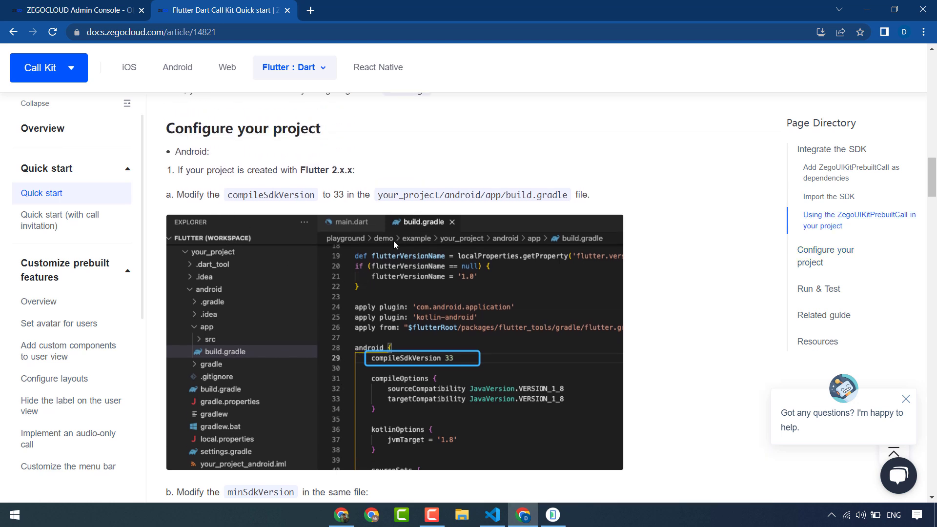
pyautogui.moveTo(211, 301)
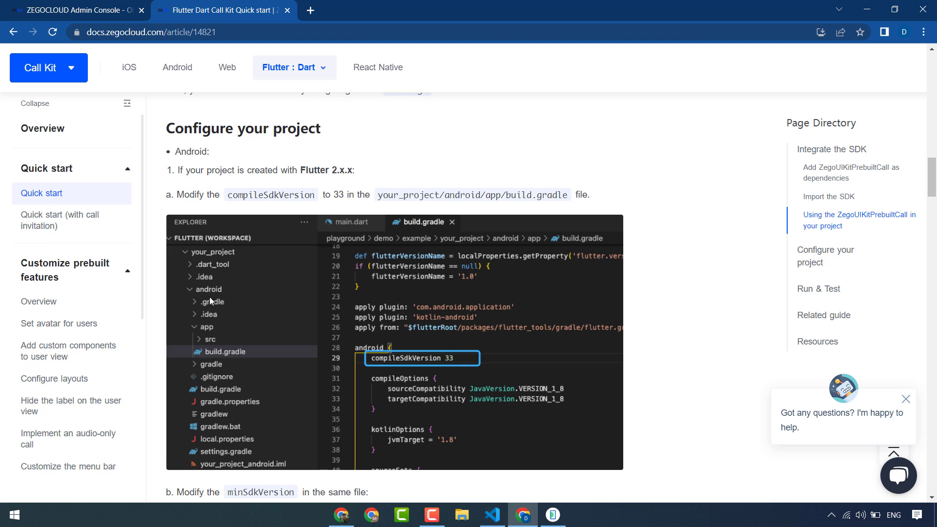
pyautogui.moveTo(512, 193)
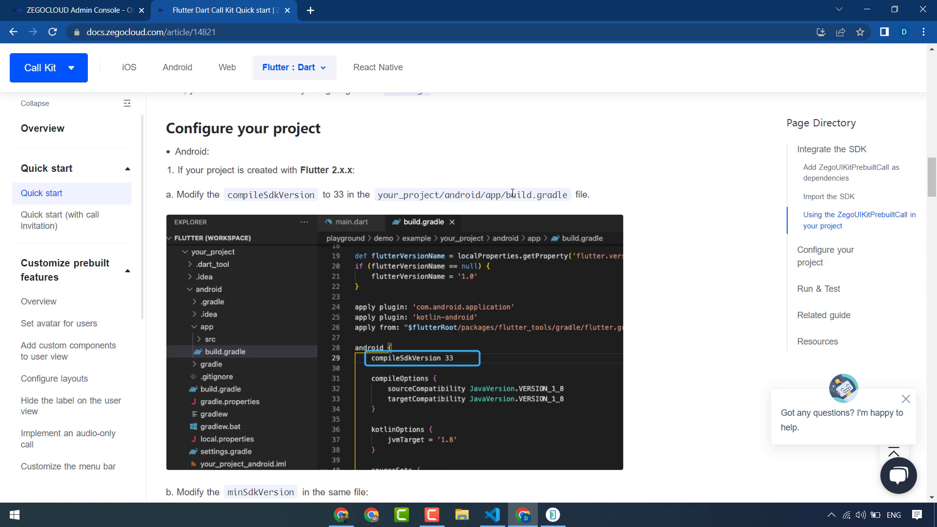
# Open the app-level android/app/build.gradle from the VS Code Explorer
pyautogui.click(491, 514)
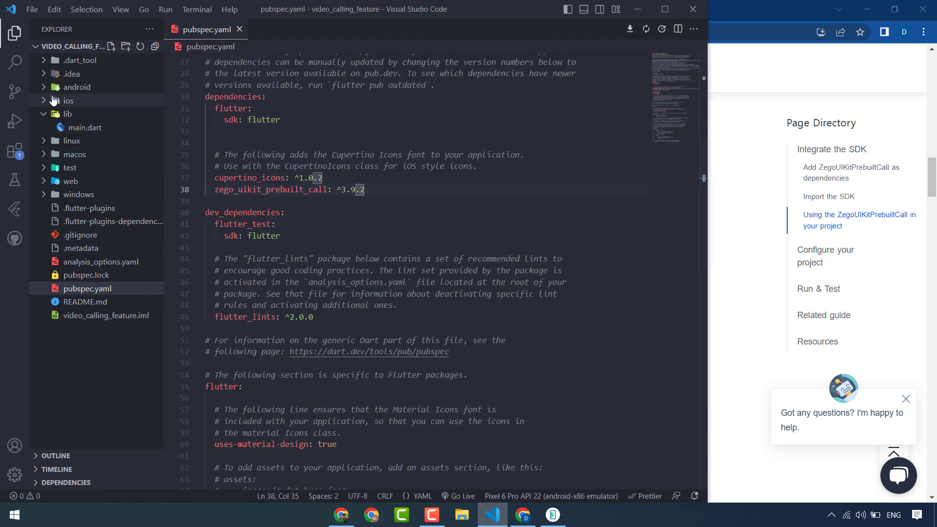
pyautogui.click(77, 87)
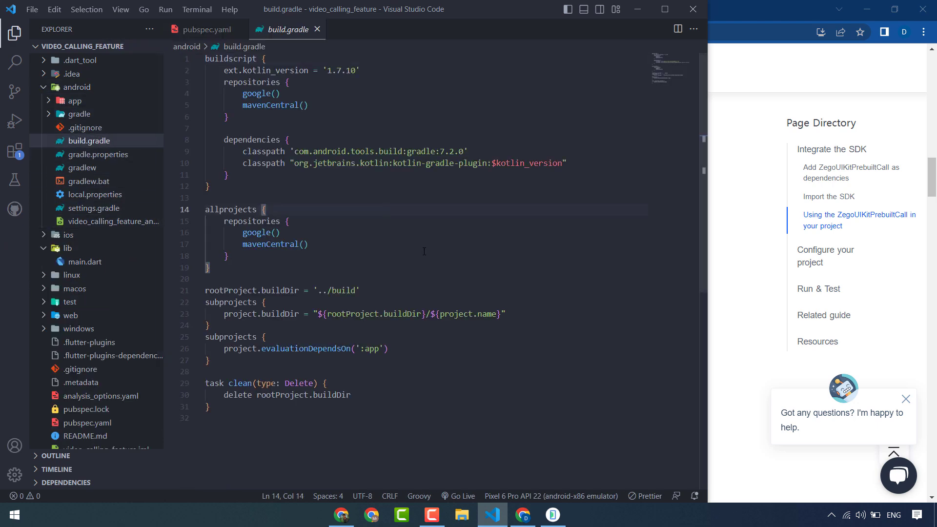
pyautogui.click(74, 101)
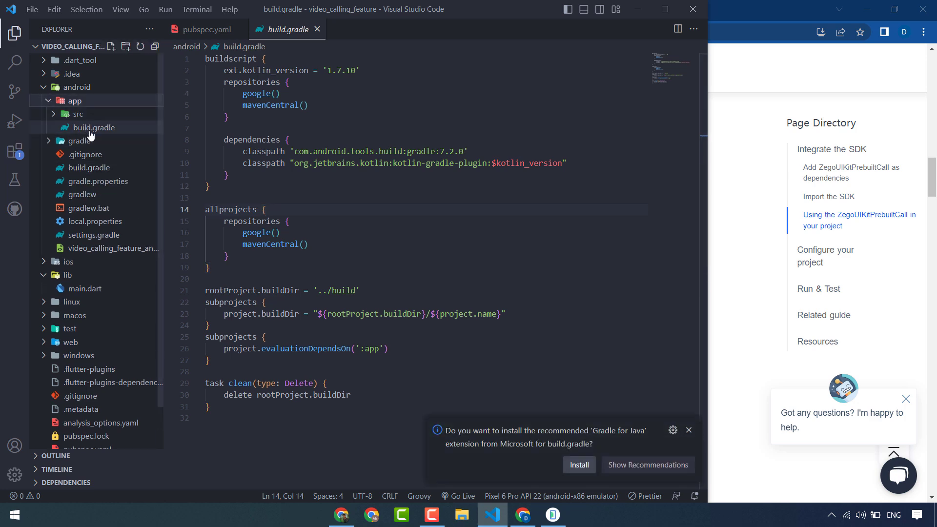
pyautogui.click(93, 127)
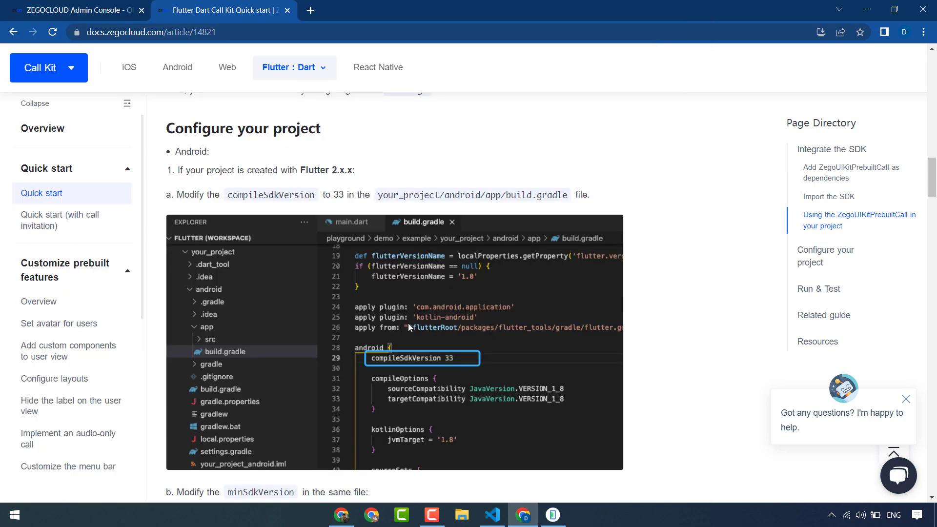
# Following guide step 1b, replace flutter.minSdkVersion with 21 in defaultConfig of app build.gradle
pyautogui.scroll(-3)
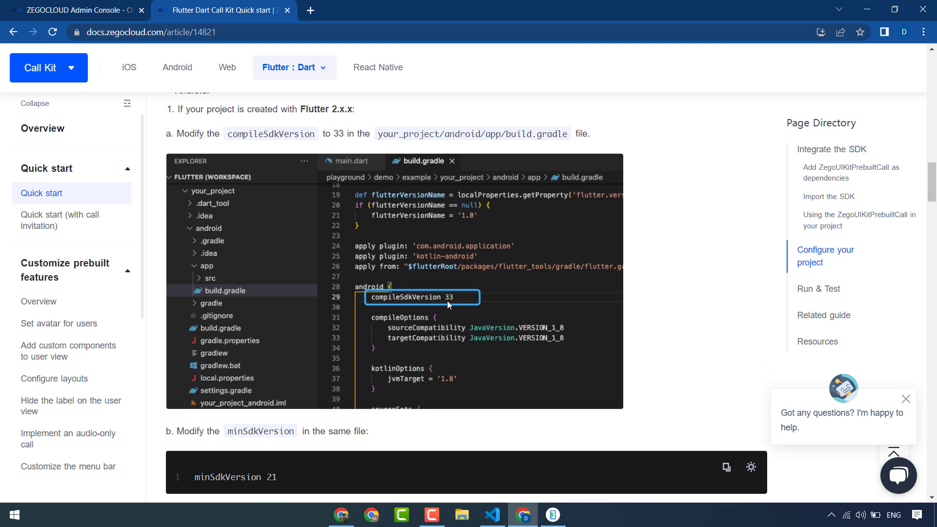
pyautogui.doubleClick(270, 133)
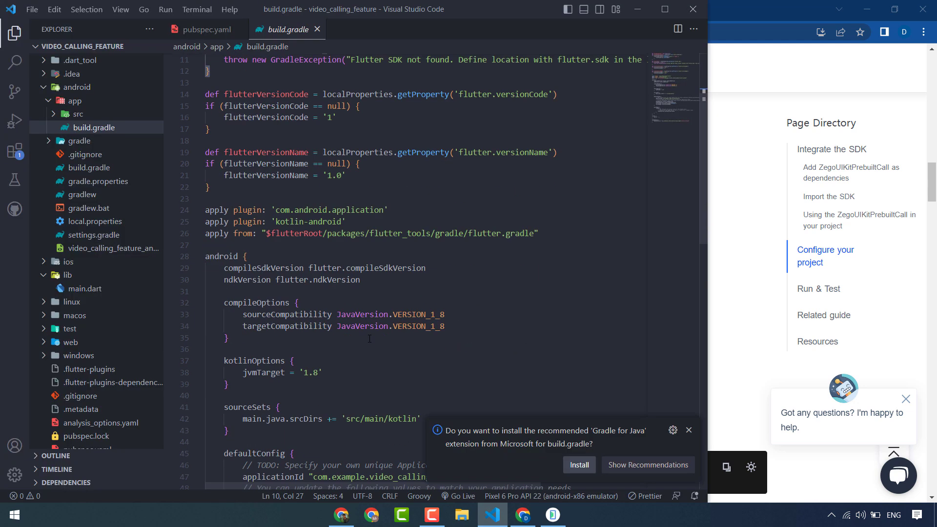
pyautogui.scroll(-3)
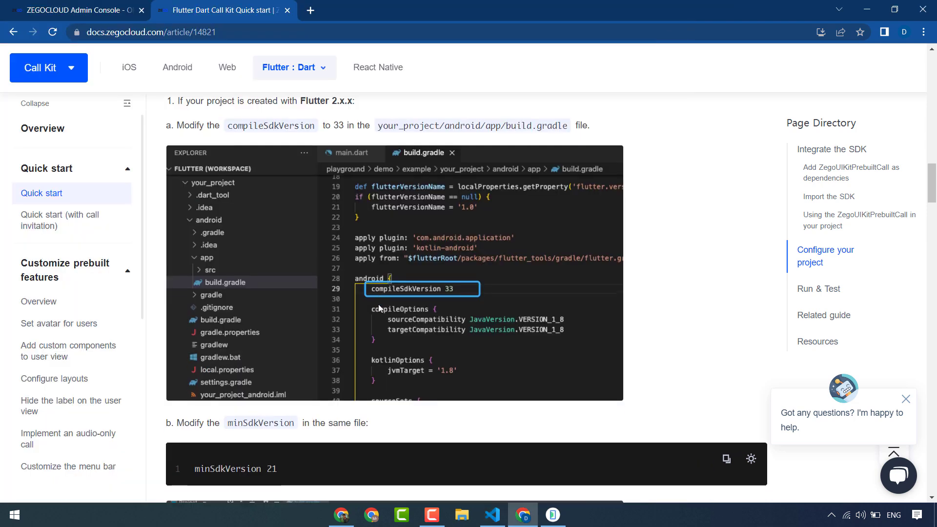
pyautogui.scroll(-3)
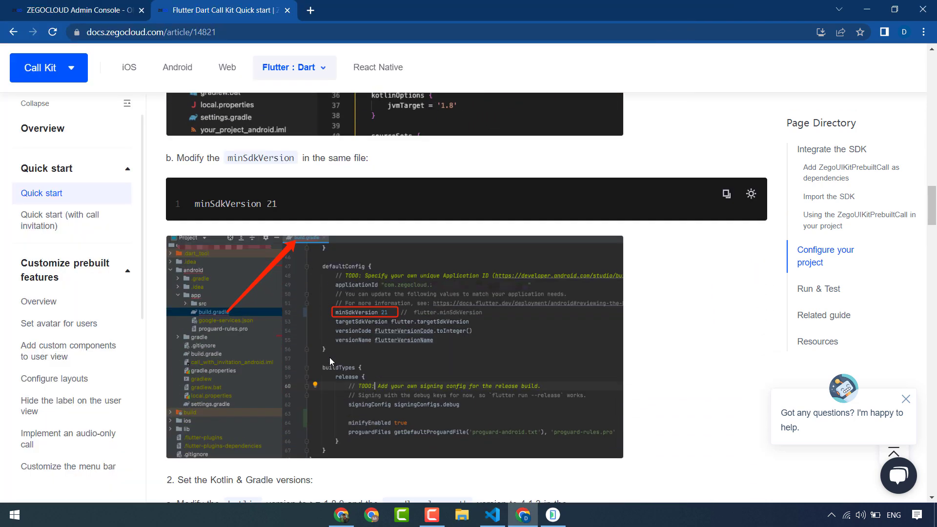
pyautogui.scroll(-3)
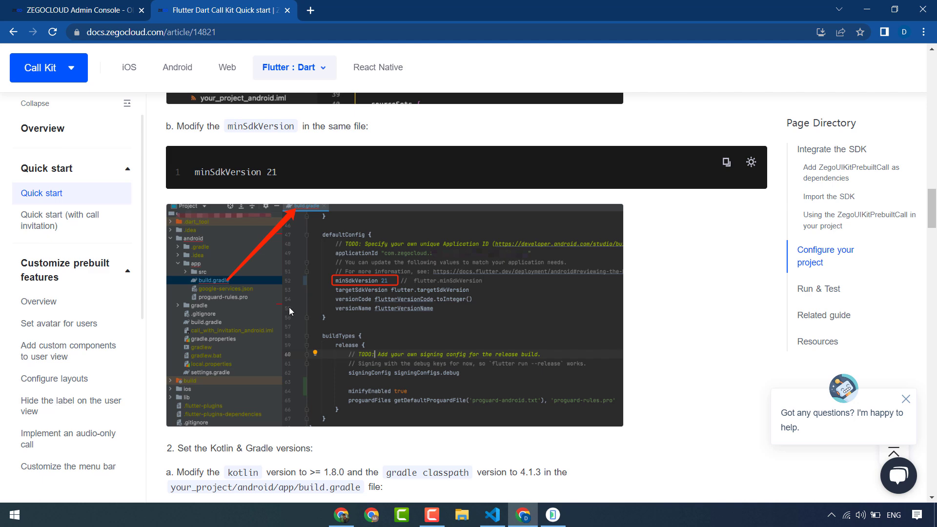
pyautogui.moveTo(506, 466)
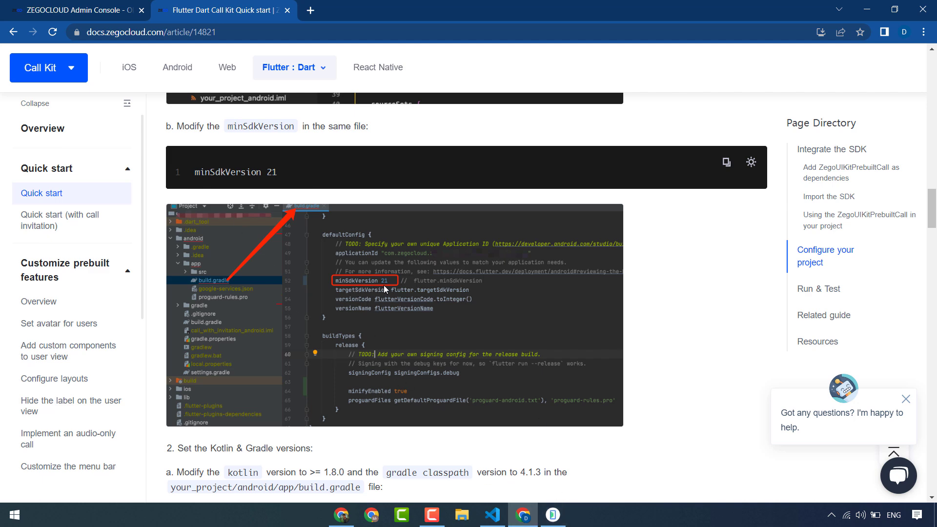
pyautogui.click(490, 514)
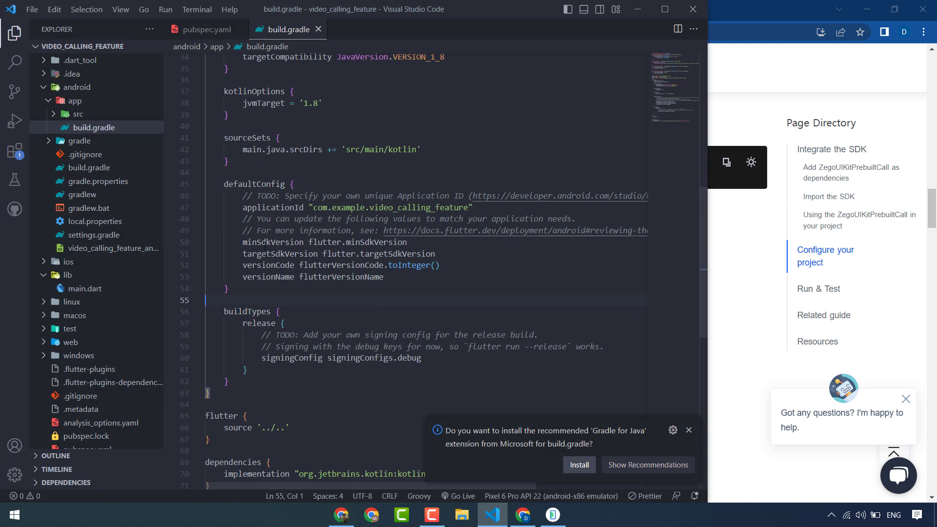
pyautogui.doubleClick(357, 242)
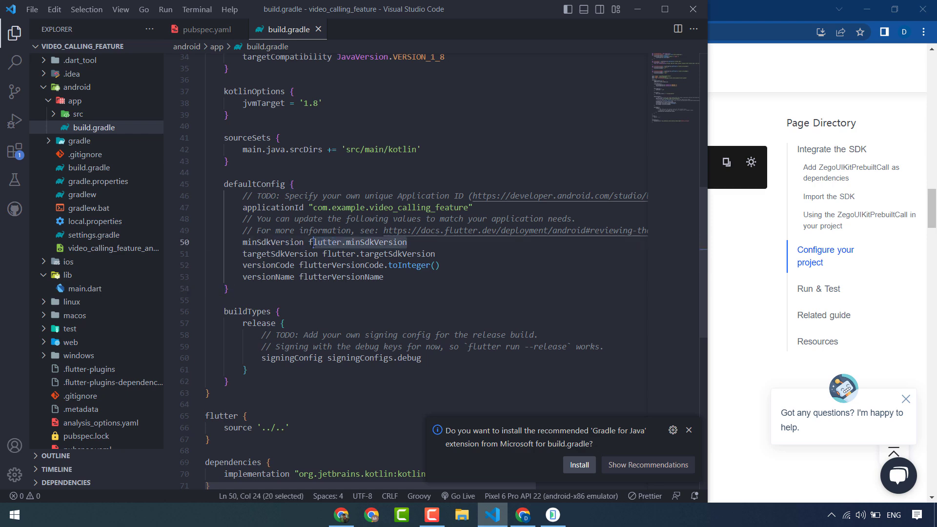
pyautogui.write('21')
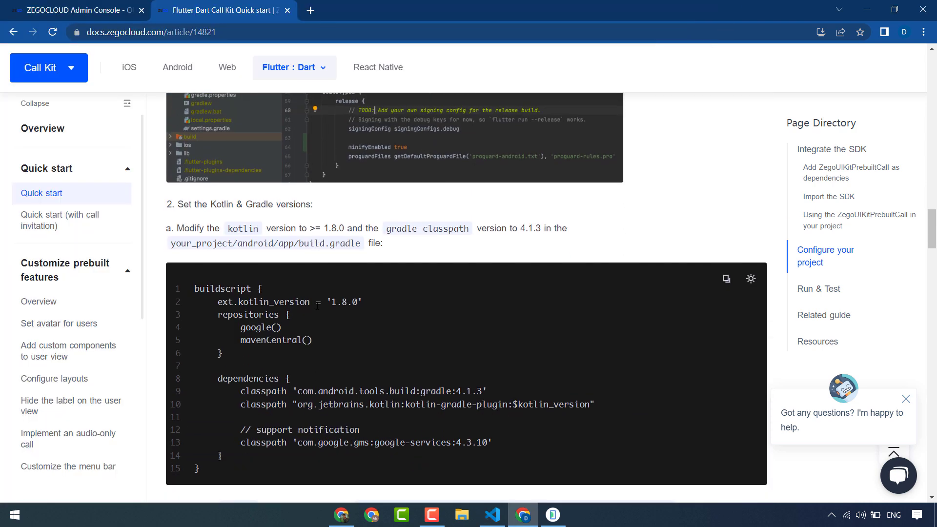
# Scroll past Kotlin & Gradle to step 3 and copy the uses-permission code block
pyautogui.scroll(-3)
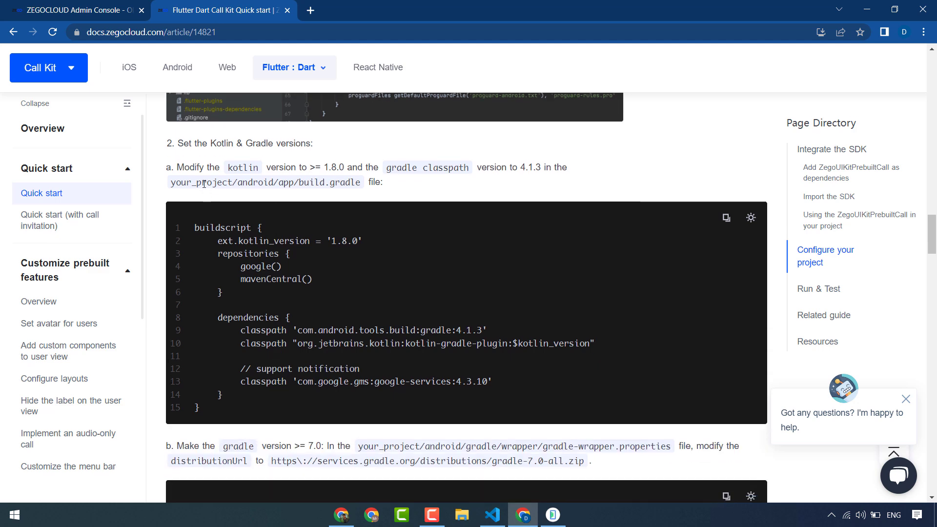
pyautogui.scroll(-3)
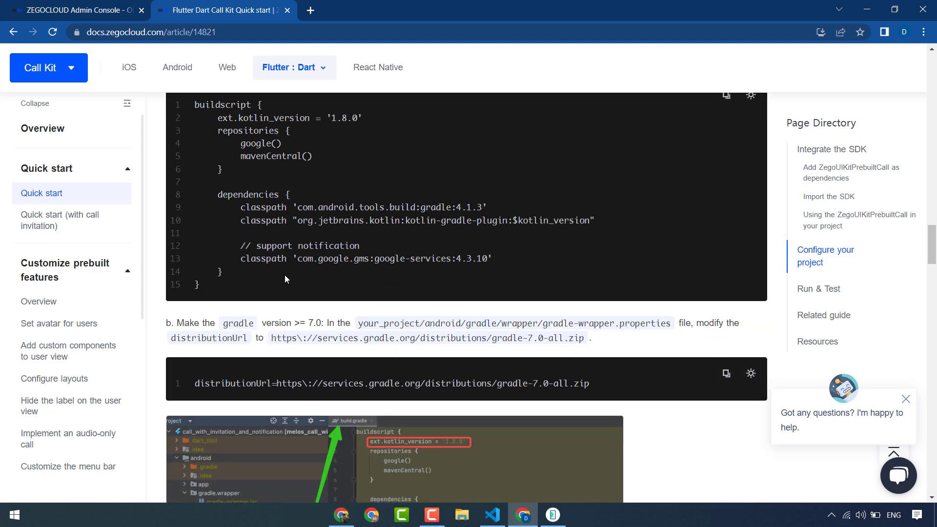
pyautogui.scroll(-3)
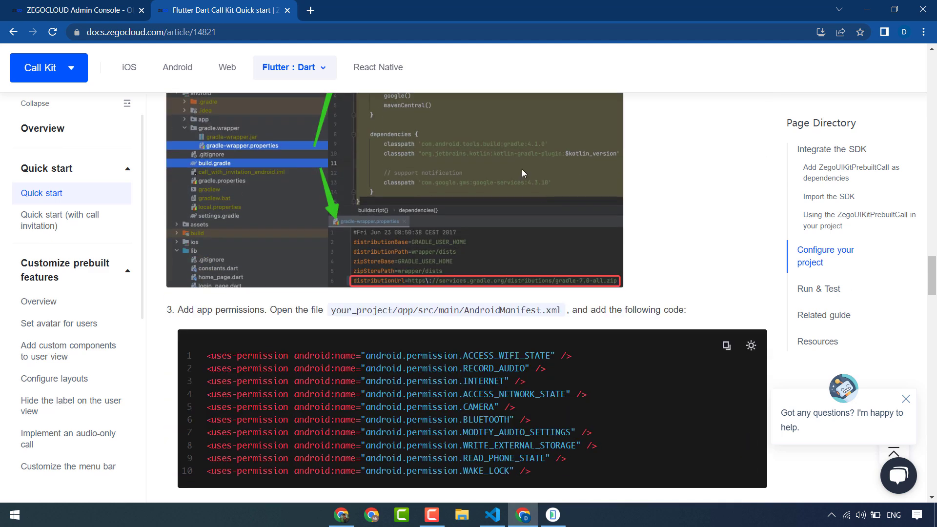
pyautogui.scroll(-3)
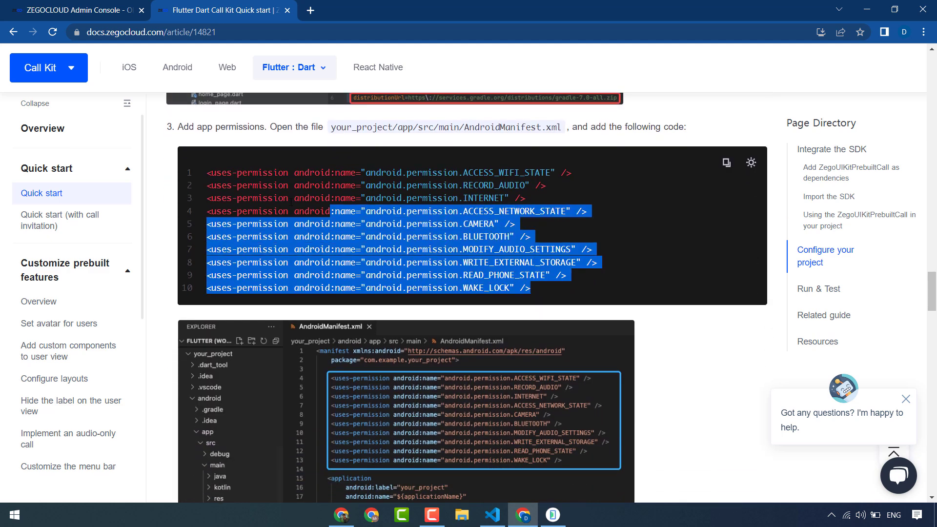
pyautogui.click(726, 162)
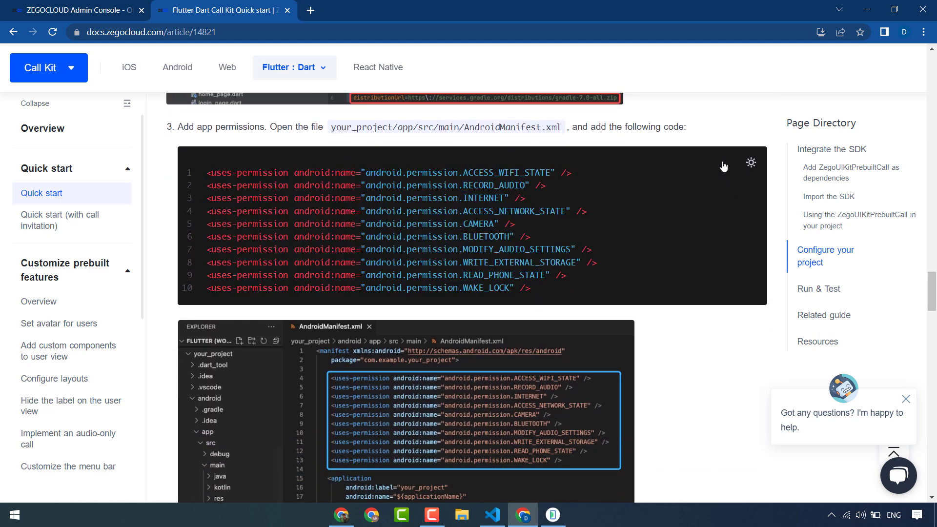
pyautogui.click(725, 163)
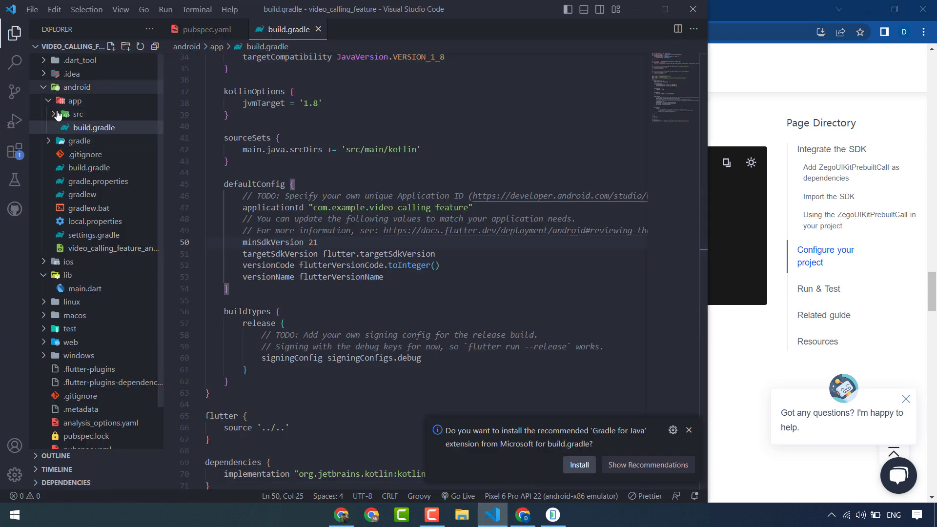
# Paste the ten uses-permission lines under the manifest tag in android/app/src/main/AndroidManifest.xml
pyautogui.click(78, 113)
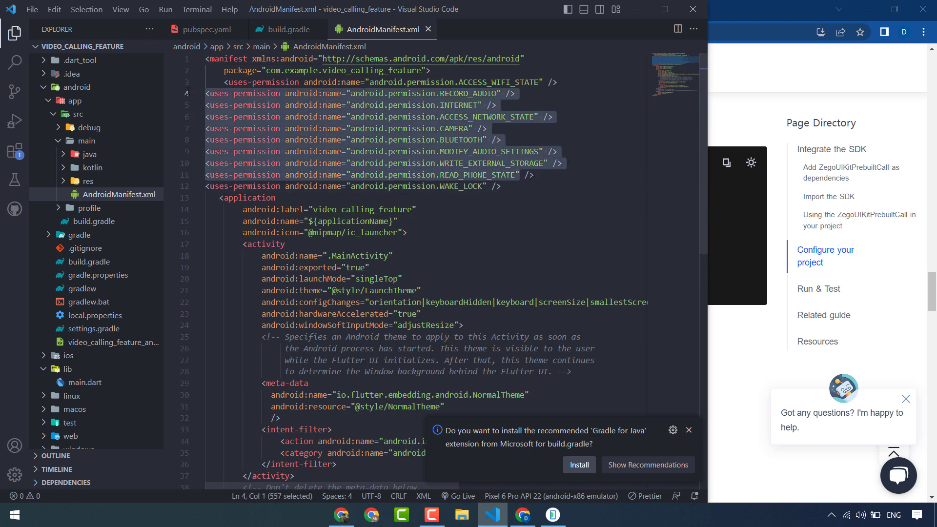
pyautogui.click(521, 515)
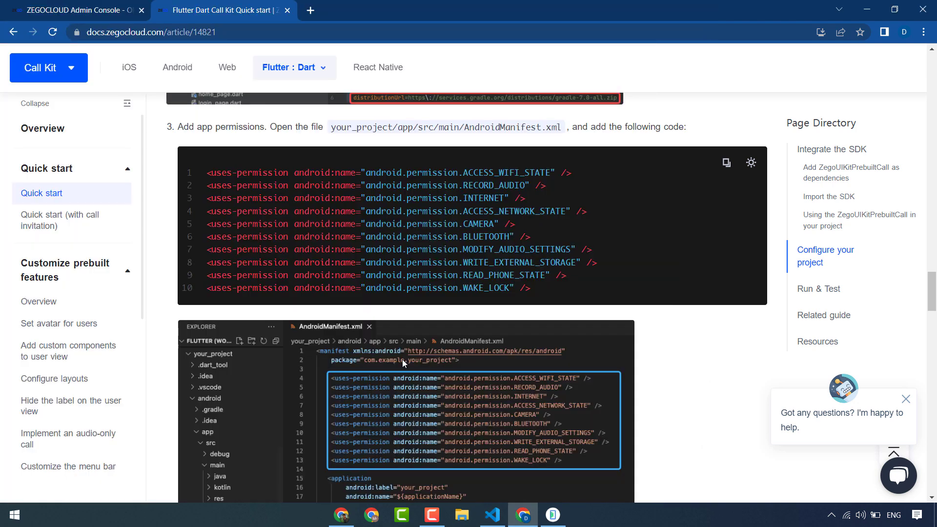
# Scroll the guide to the code obfuscation step, select the proguard-rules.pro name, and return to VS Code
pyautogui.scroll(-3)
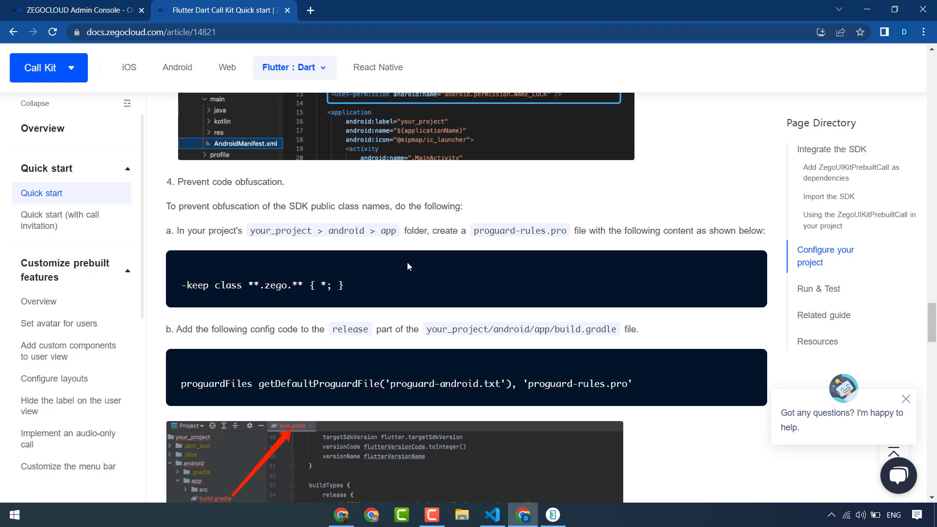
pyautogui.scroll(-3)
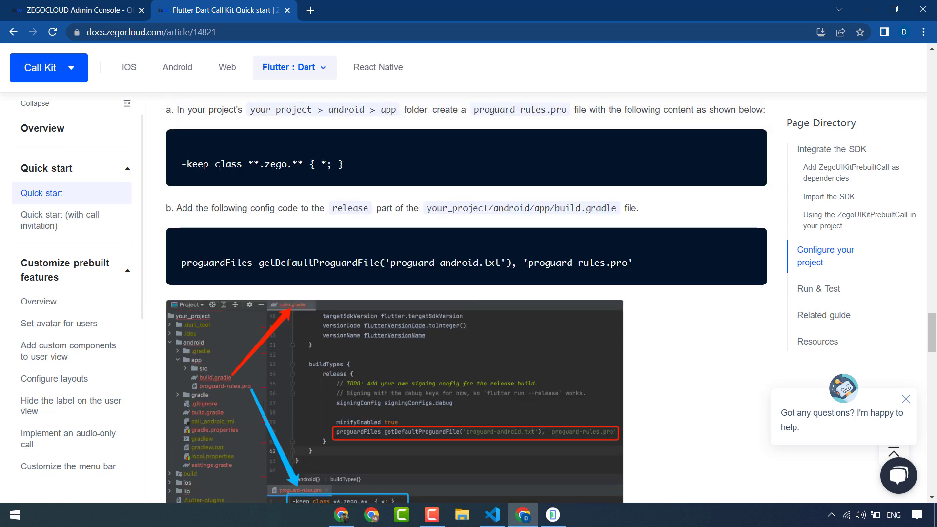
pyautogui.scroll(3)
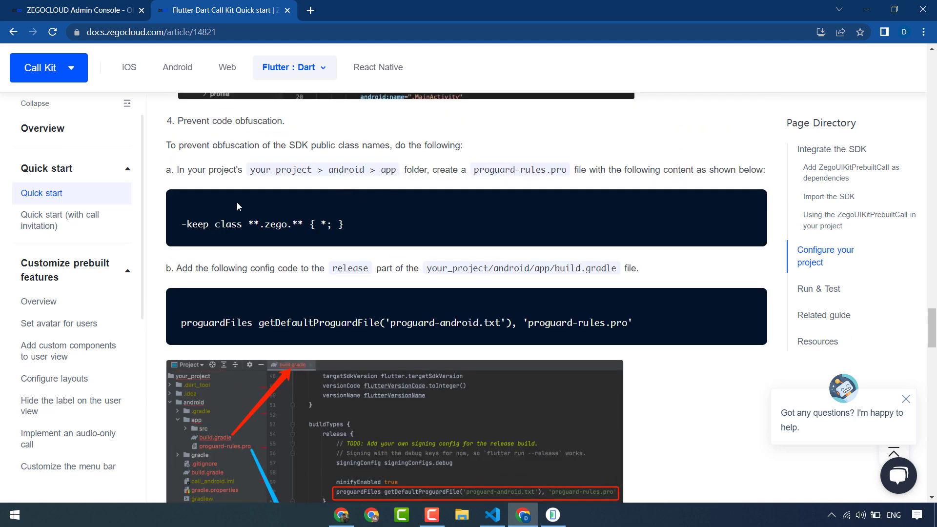
pyautogui.moveTo(570, 175)
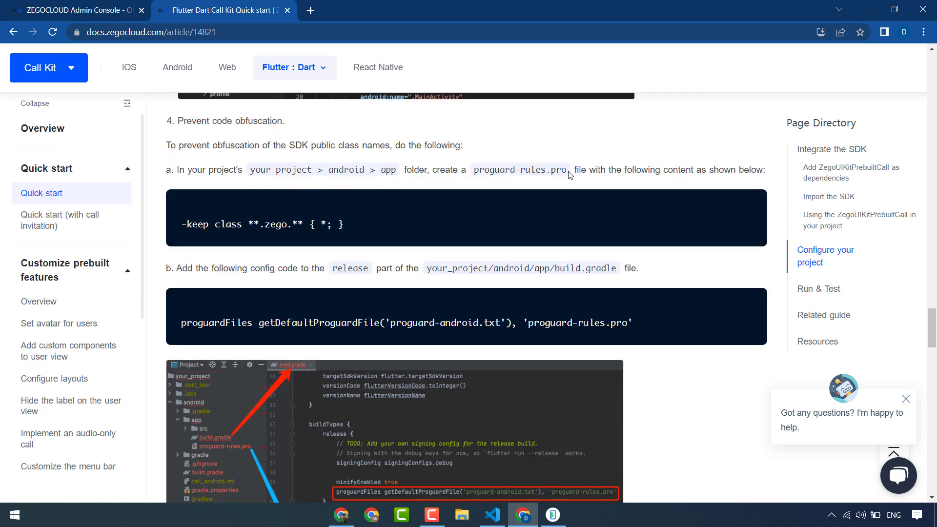
pyautogui.doubleClick(520, 169)
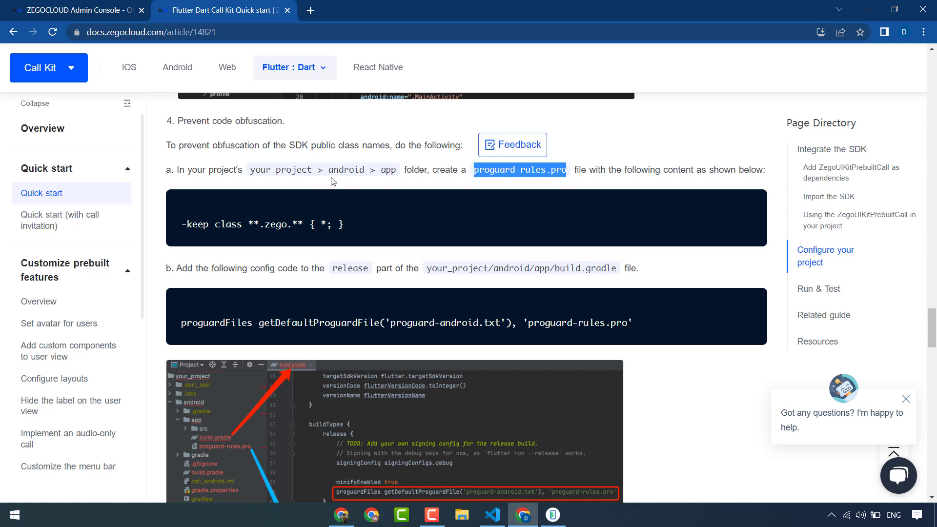
pyautogui.click(489, 514)
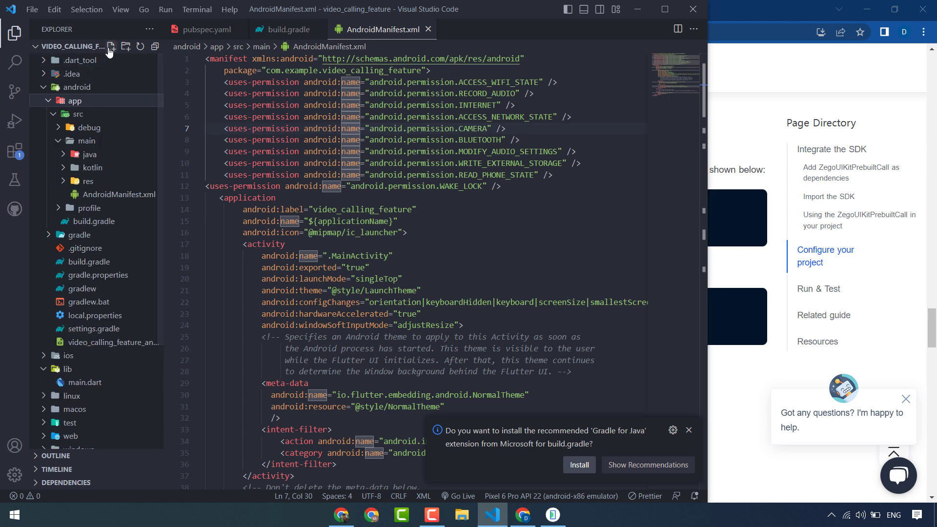
# Create proguard-rules.pro in android/app containing the rule -keep class **.zego.** { *; }
pyautogui.click(110, 47)
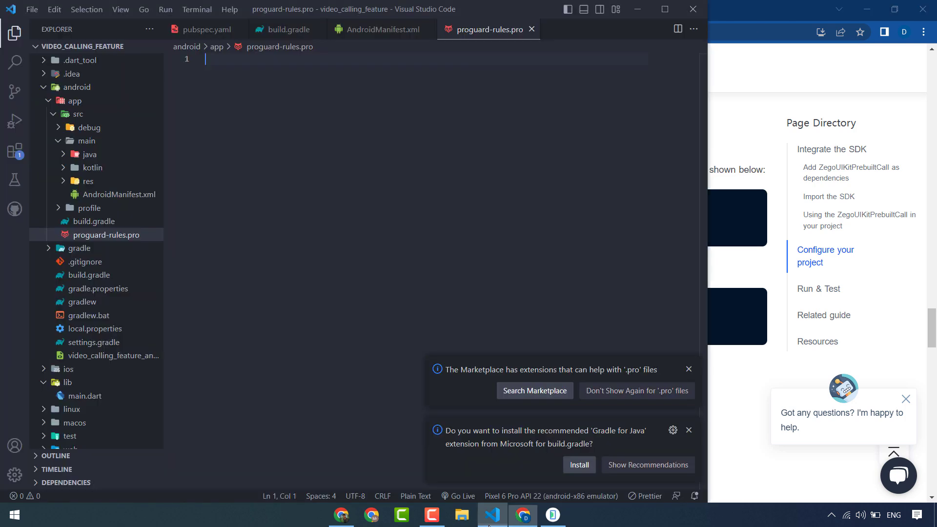
pyautogui.moveTo(295, 163)
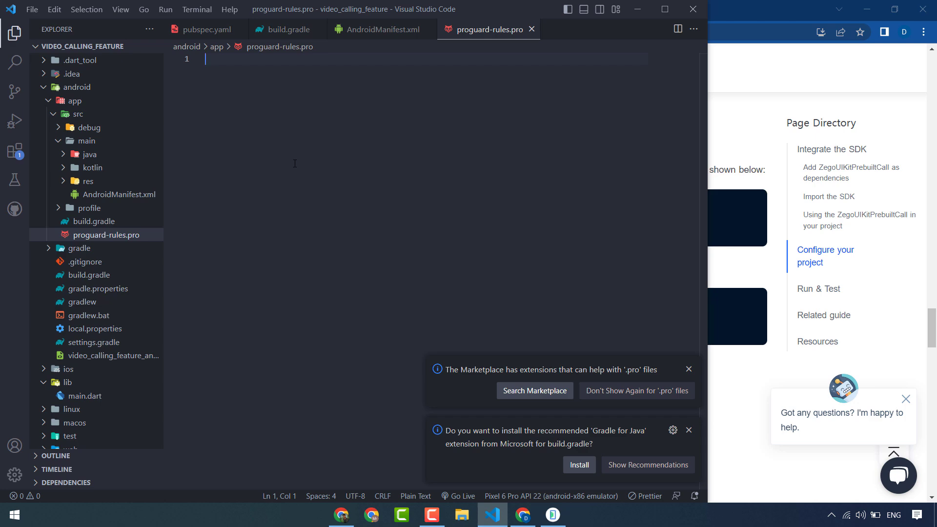
pyautogui.click(521, 515)
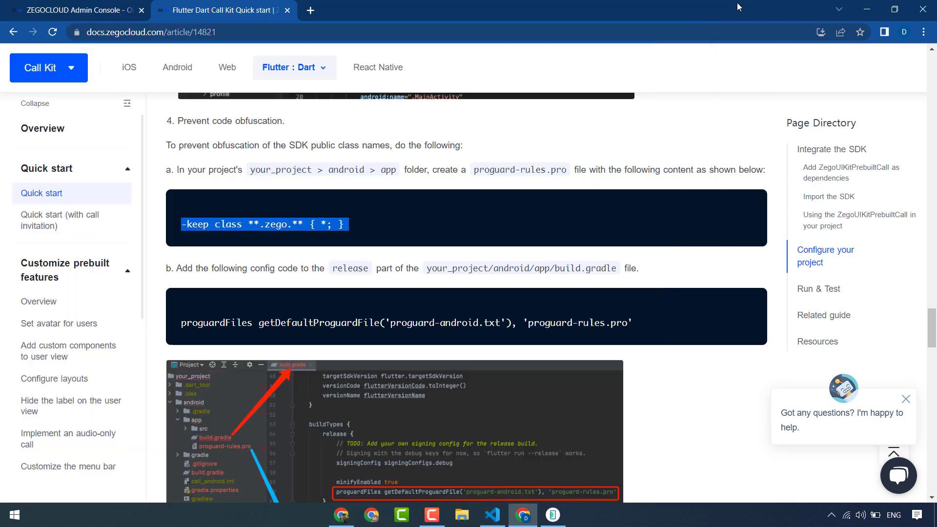
pyautogui.scroll(-3)
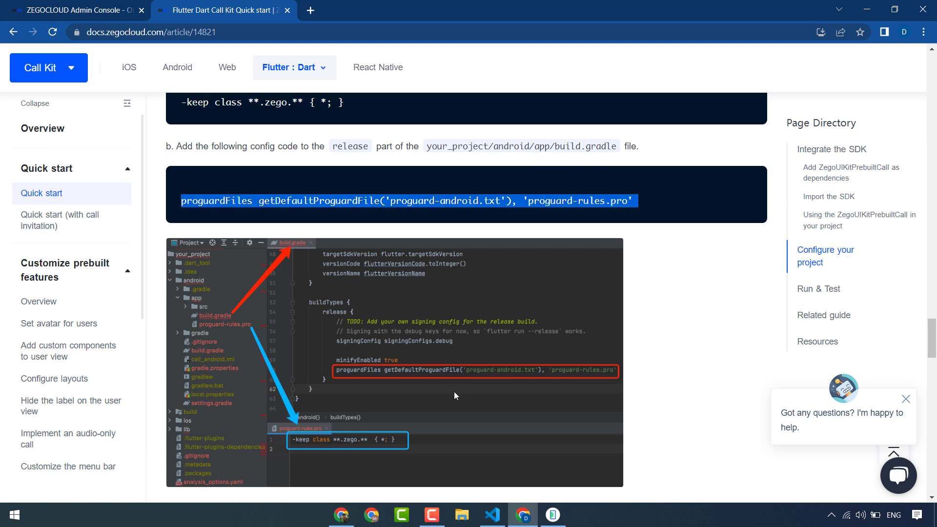
pyautogui.scroll(-3)
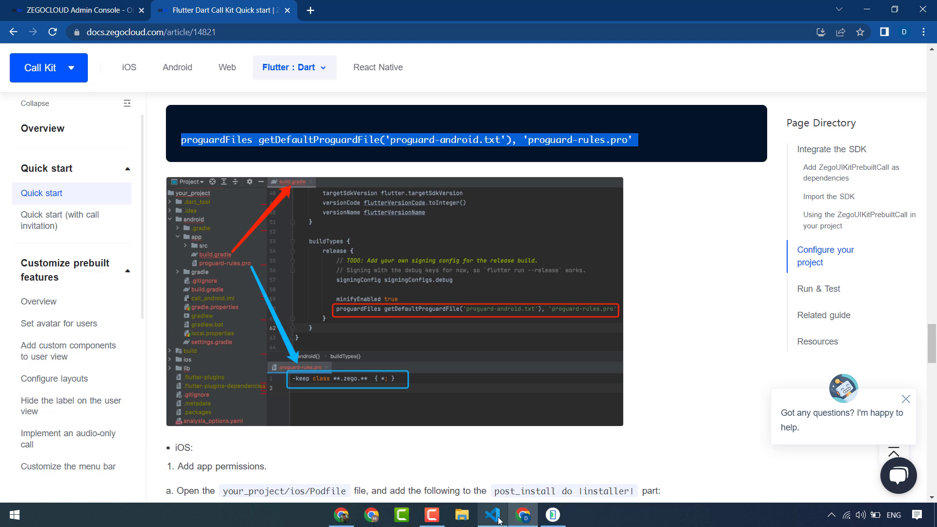
pyautogui.click(491, 515)
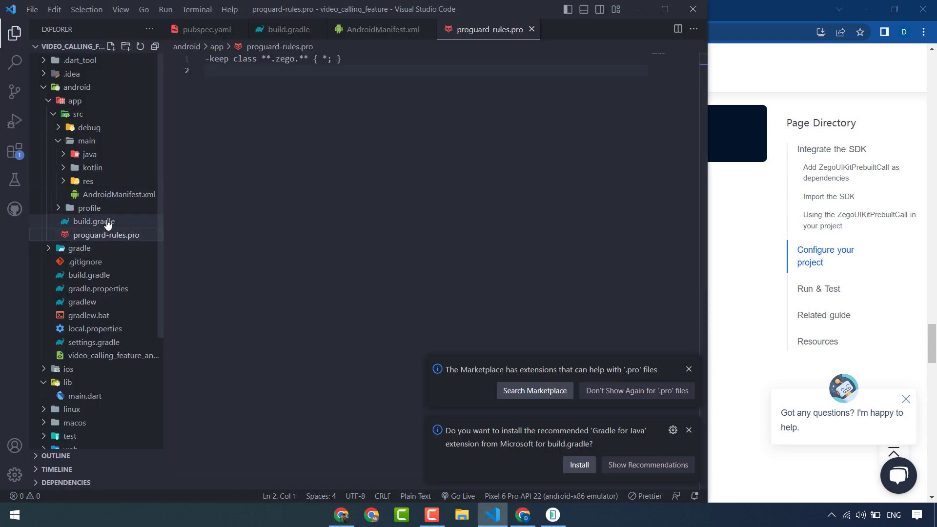
# Add proguardFiles getDefaultProguardFile('proguard-android.txt'), 'proguard-rules.pro' to the release build type
pyautogui.click(93, 221)
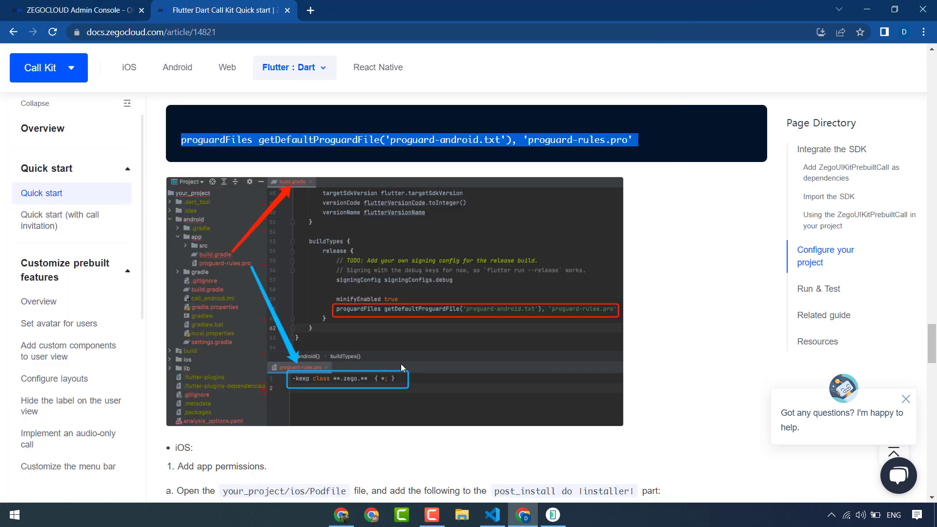
pyautogui.moveTo(272, 160)
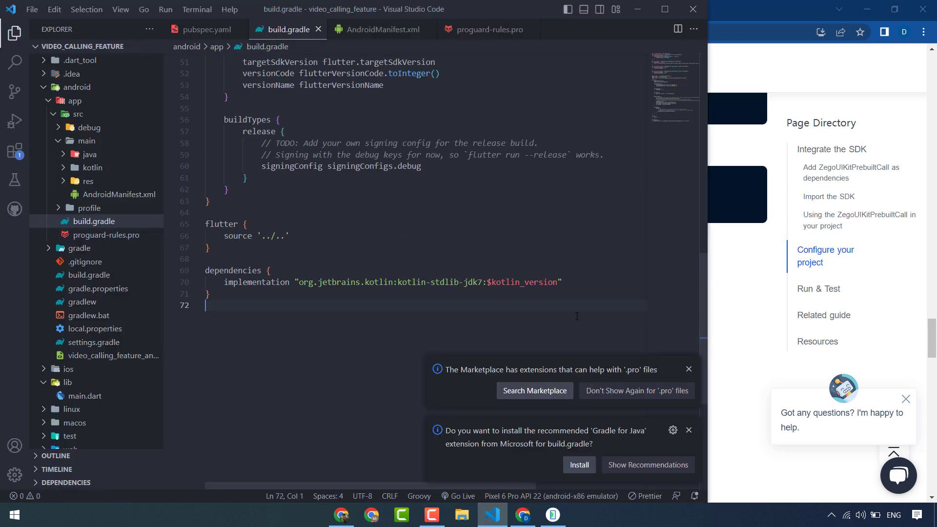
pyautogui.click(522, 515)
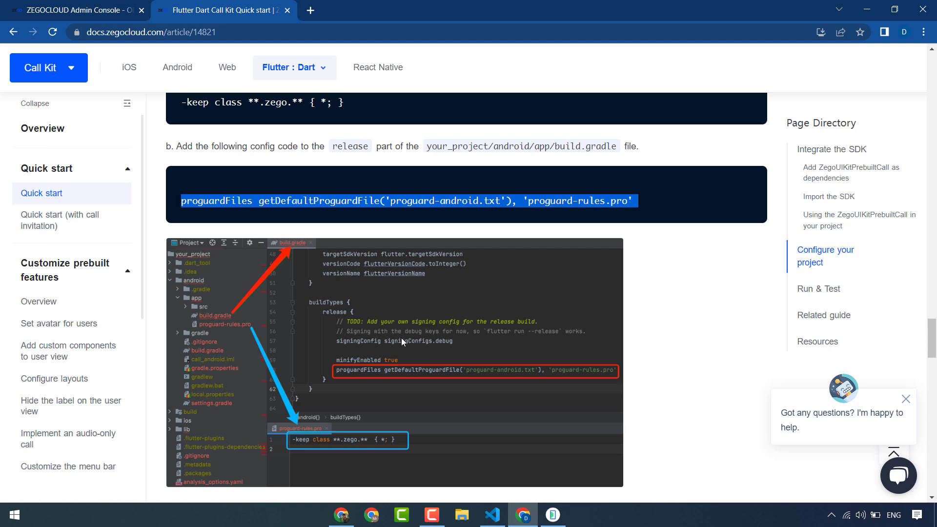
pyautogui.moveTo(498, 476)
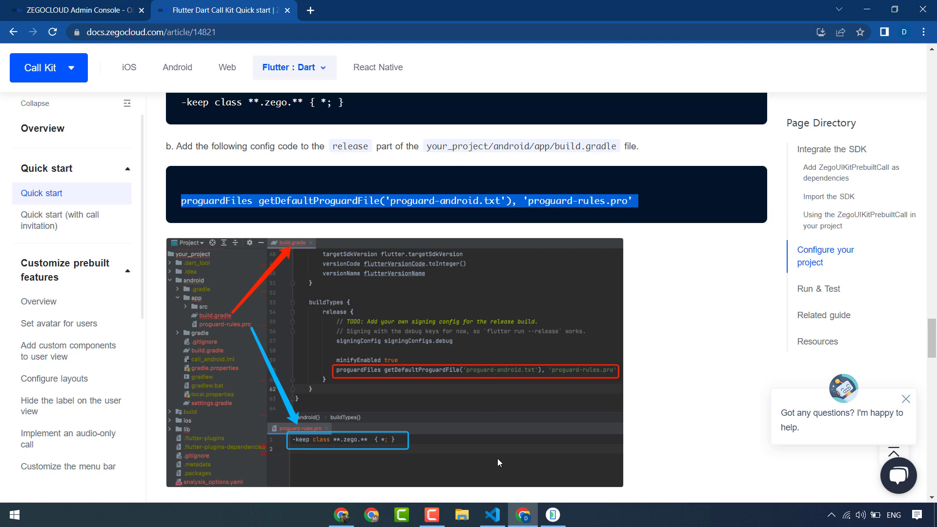
pyautogui.click(491, 514)
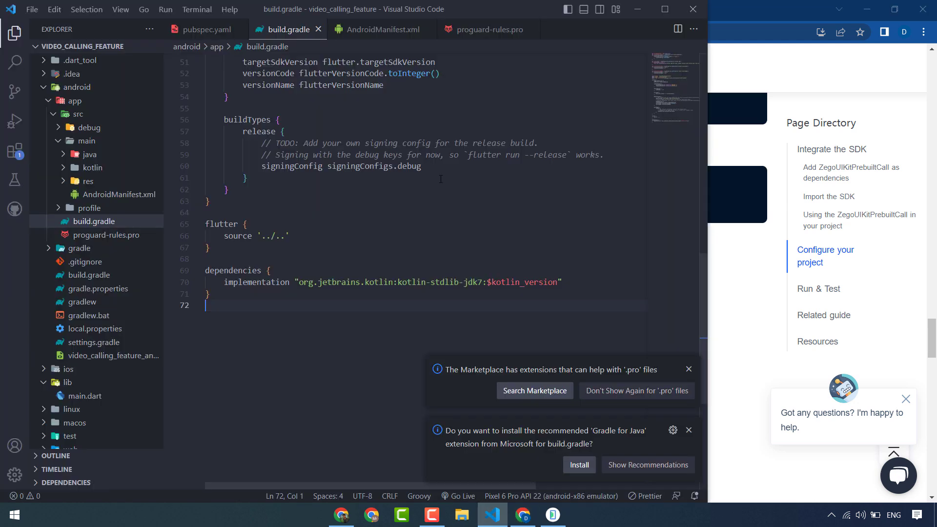
pyautogui.write("proguardFiles getDefaultProguardFile('proguard-android.txt'), 'proguard-rules.pro'")
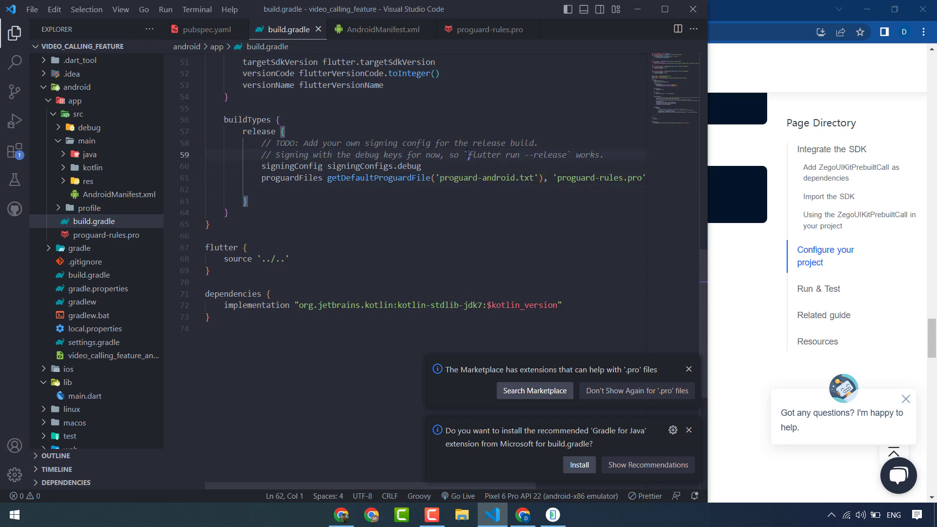
# Scroll the quick start guide past the iOS Podfile and distribution steps to Run & Test
pyautogui.click(522, 515)
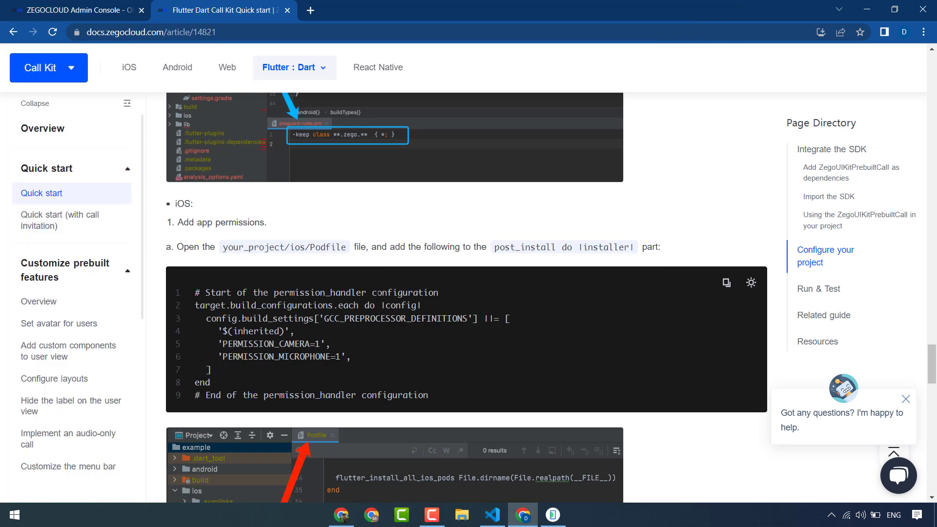
pyautogui.scroll(-3)
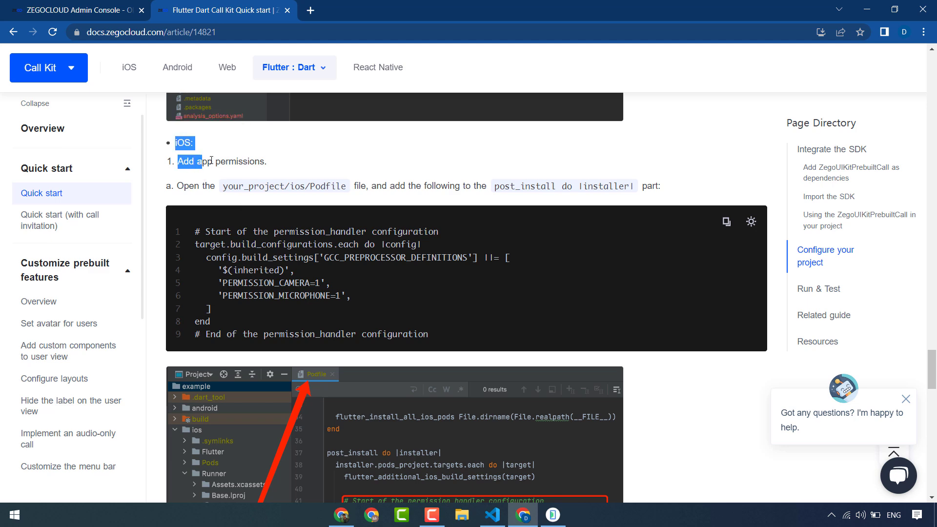
pyautogui.scroll(-3)
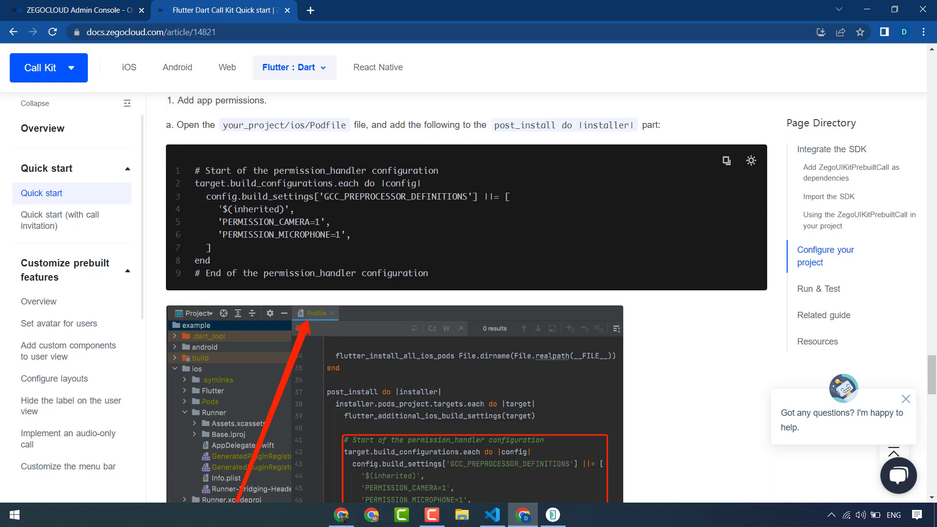
pyautogui.scroll(-3)
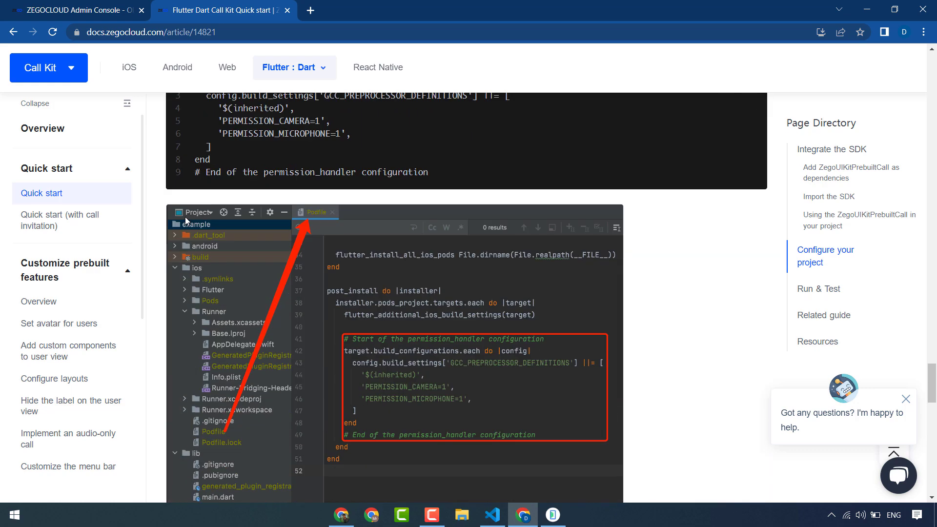
pyautogui.scroll(-3)
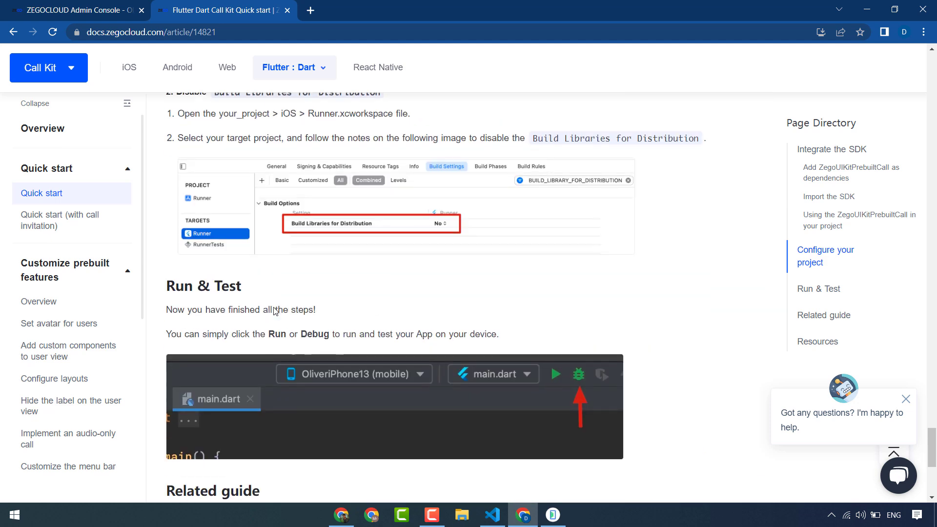
pyautogui.scroll(-3)
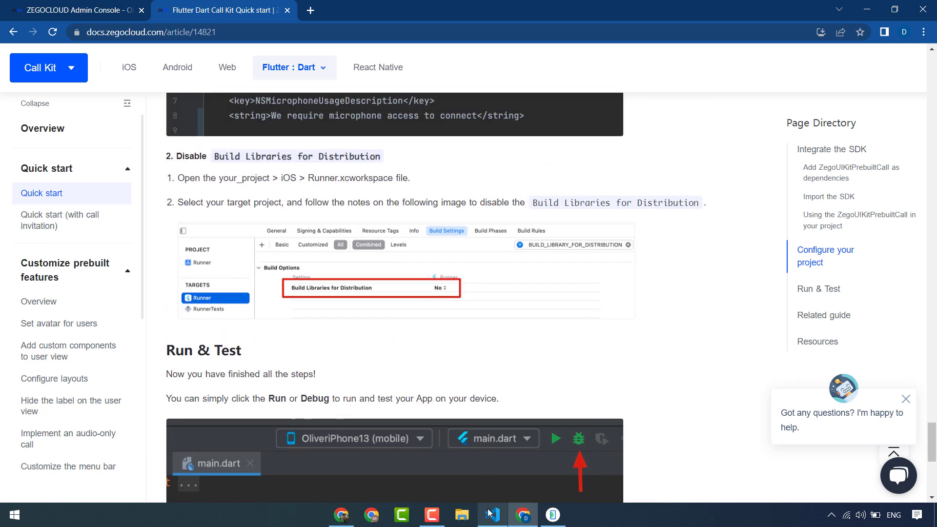
# Review the sample call code in main.dart and copy the AppSign from the Admin Console
pyautogui.click(491, 514)
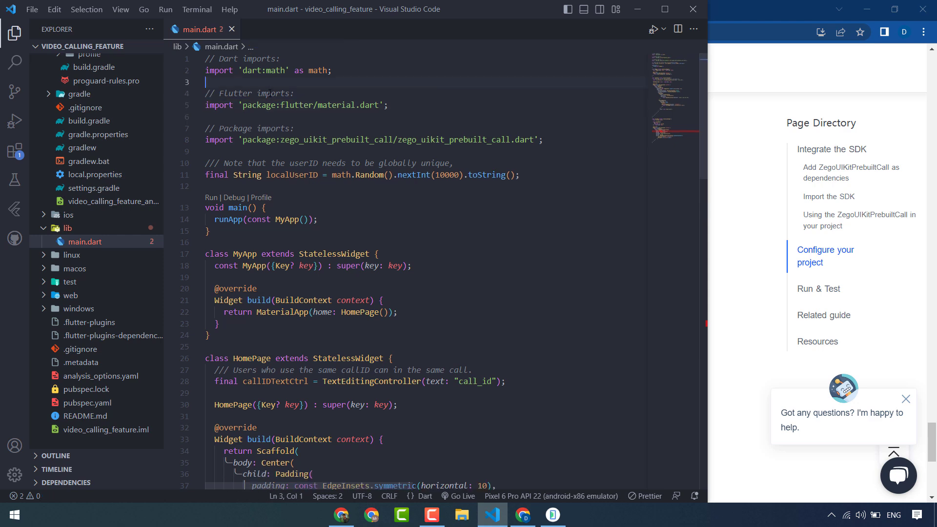
pyautogui.scroll(-3)
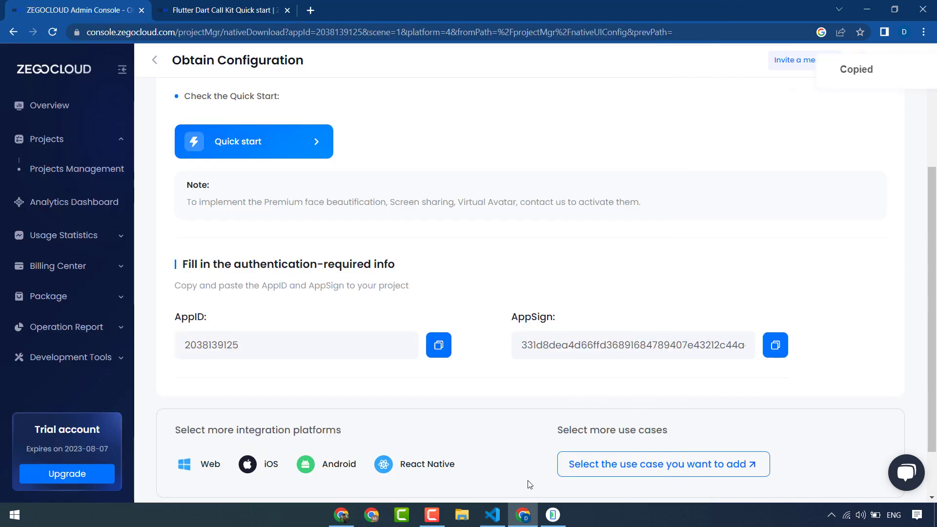
pyautogui.click(492, 514)
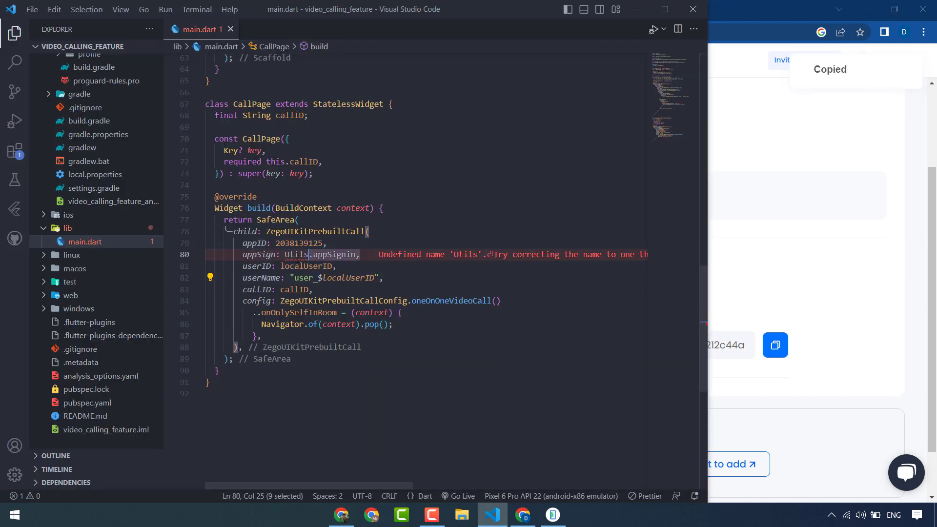
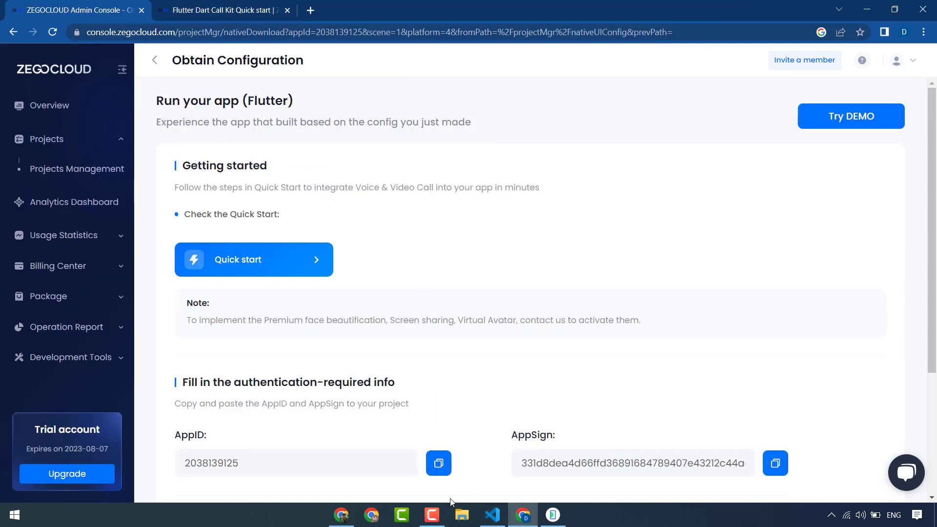
# Launch a debug run of the Flutter app from VS Code, then return to the Admin Console
pyautogui.click(493, 514)
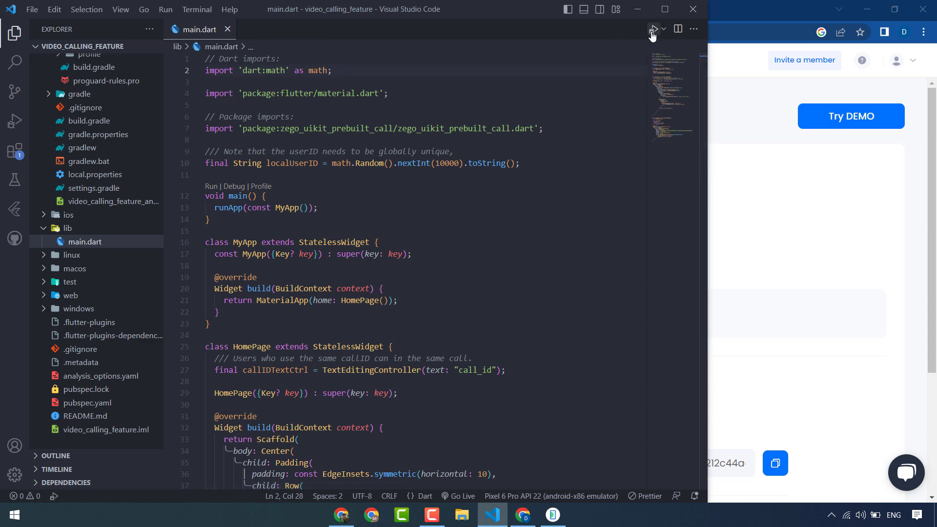
pyautogui.click(652, 28)
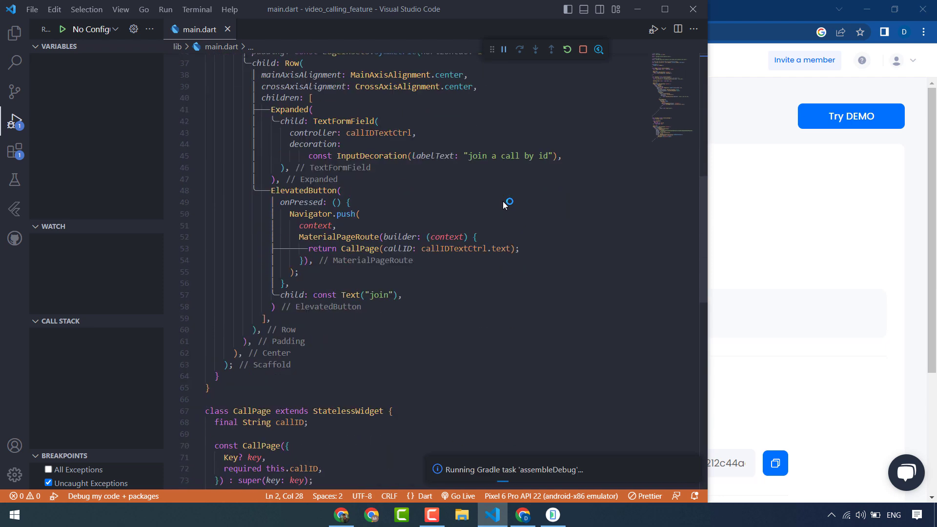
pyautogui.scroll(-3)
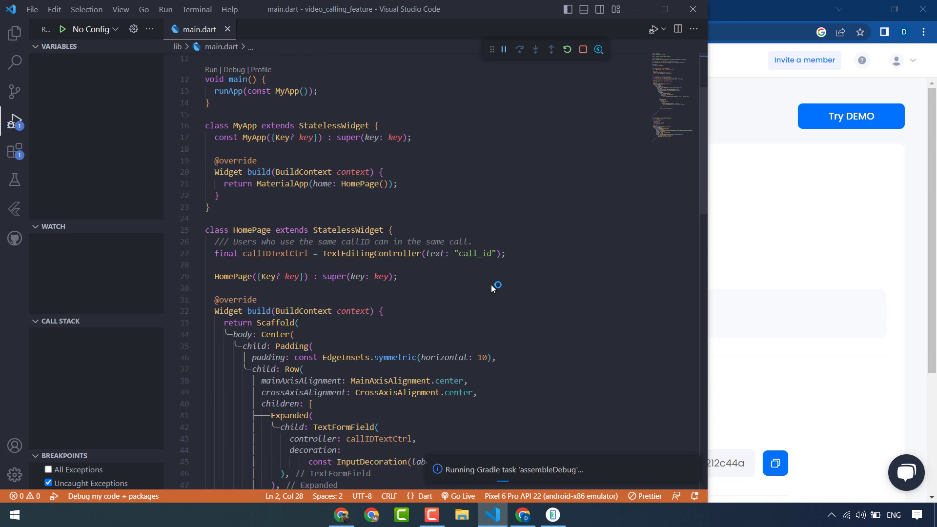
pyautogui.click(523, 514)
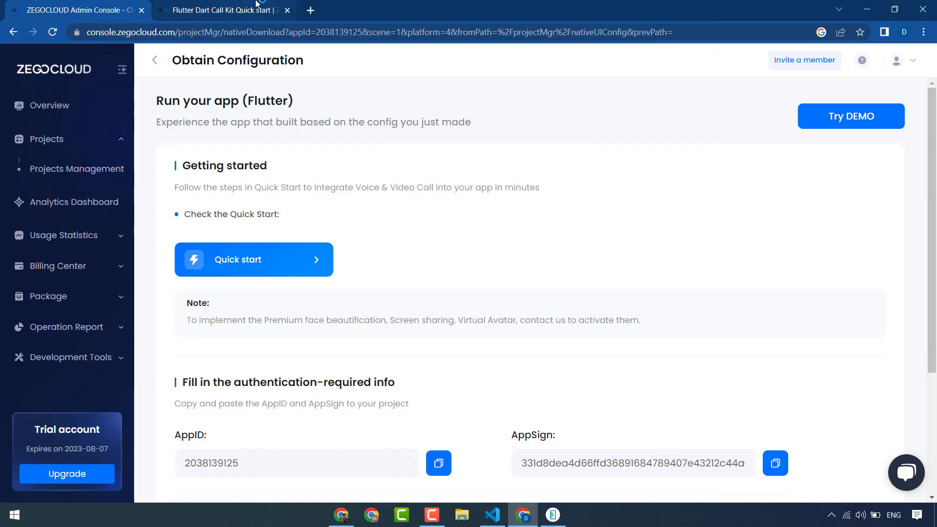